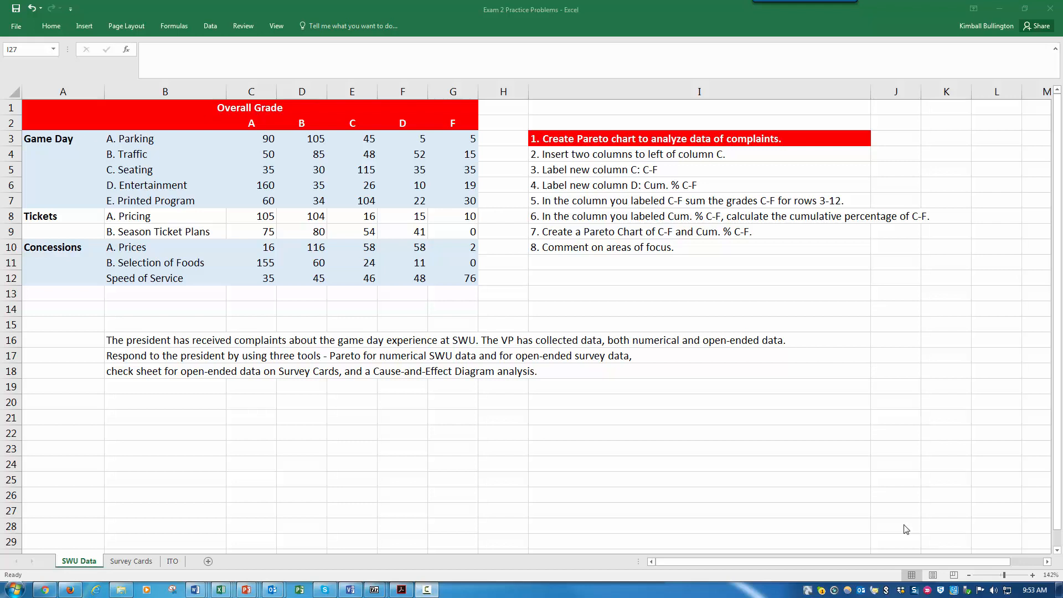
mouse_move(899, 527)
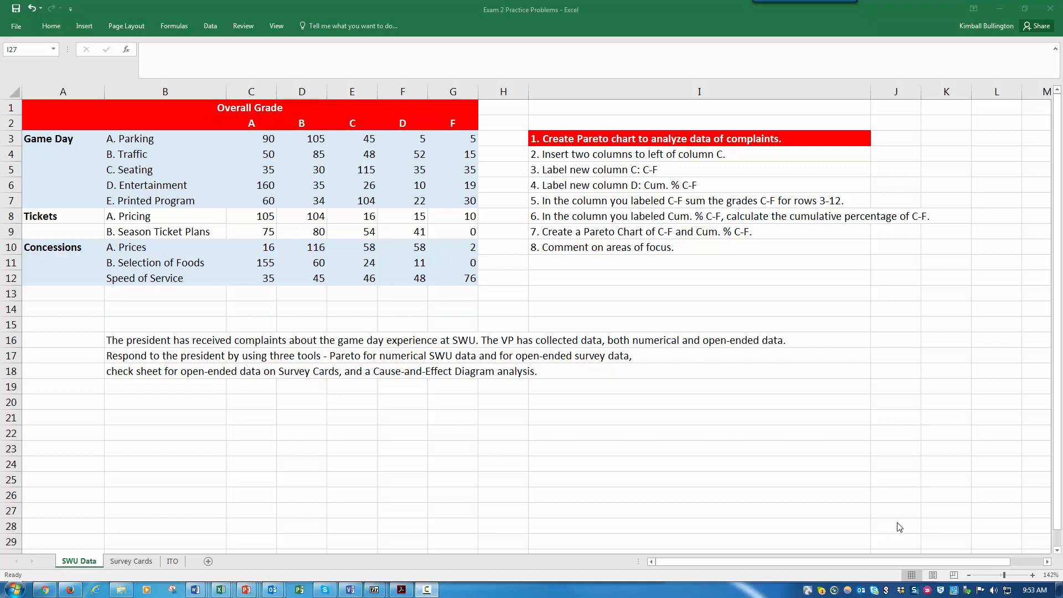
mouse_move(364, 448)
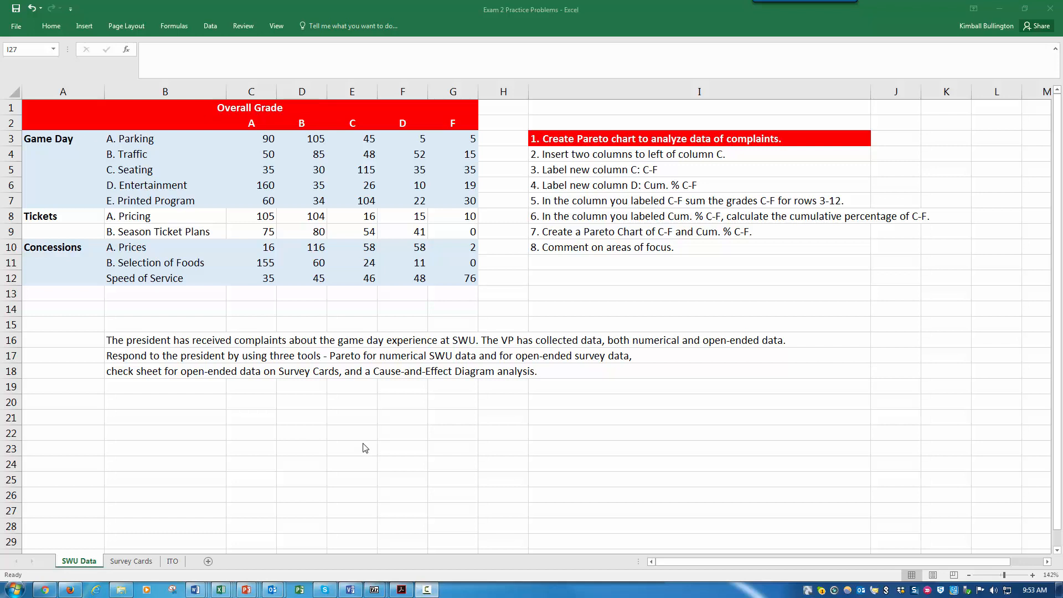
mouse_move(359, 445)
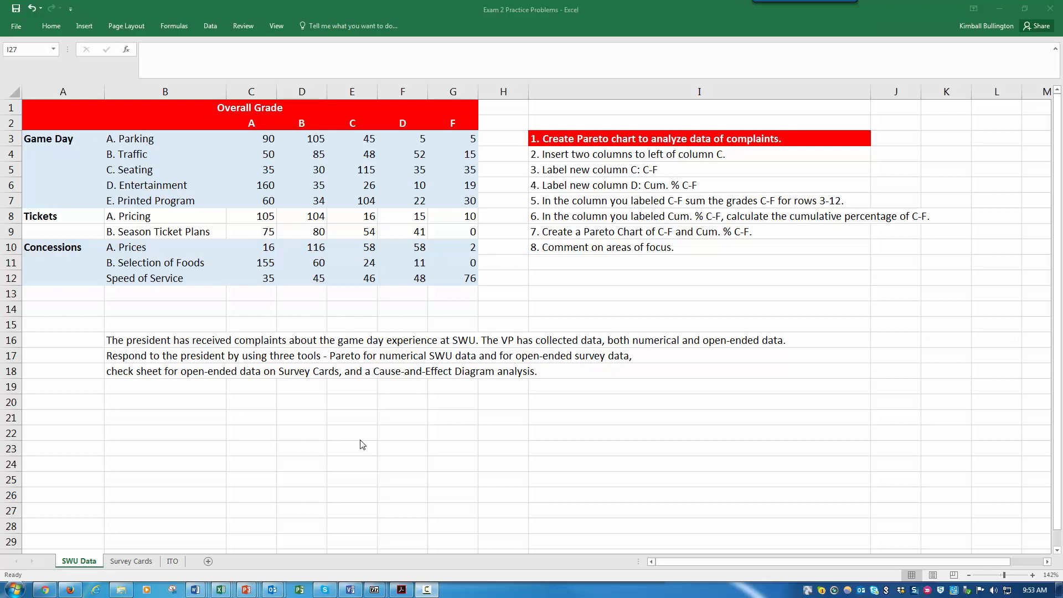
mouse_move(587, 150)
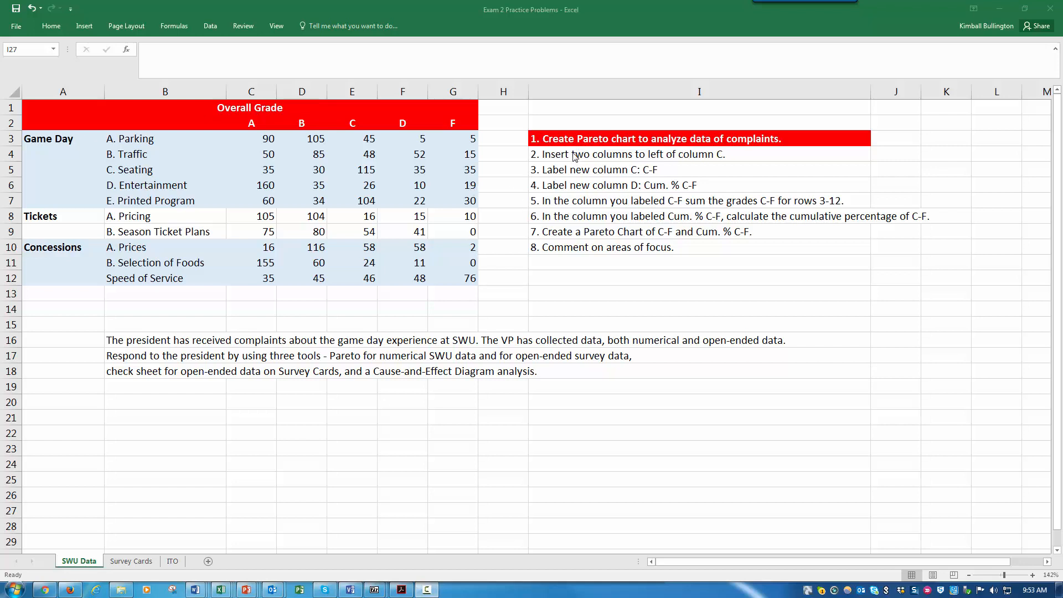
mouse_move(593, 181)
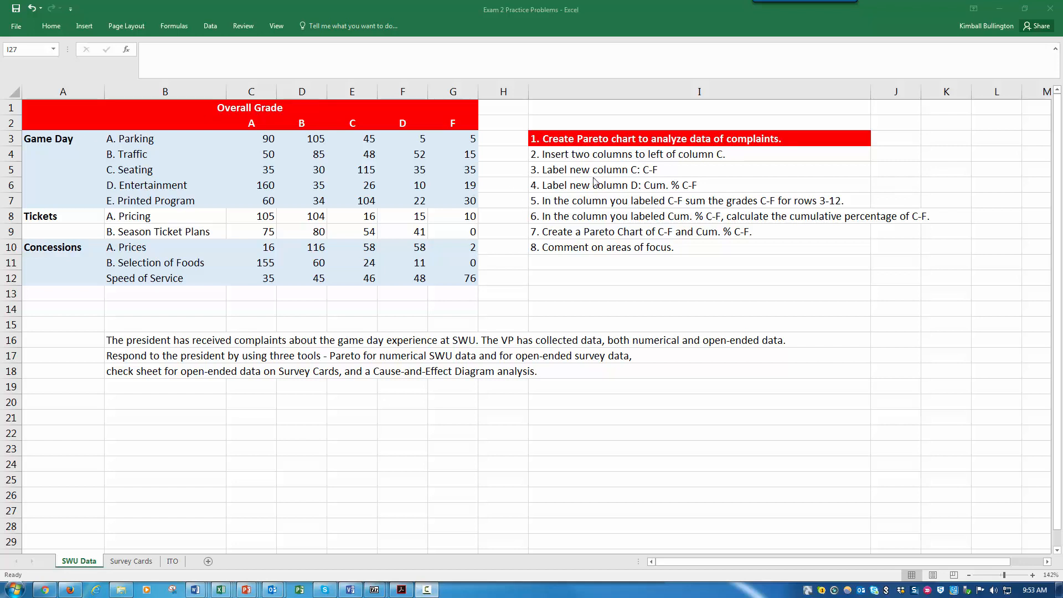
mouse_move(645, 160)
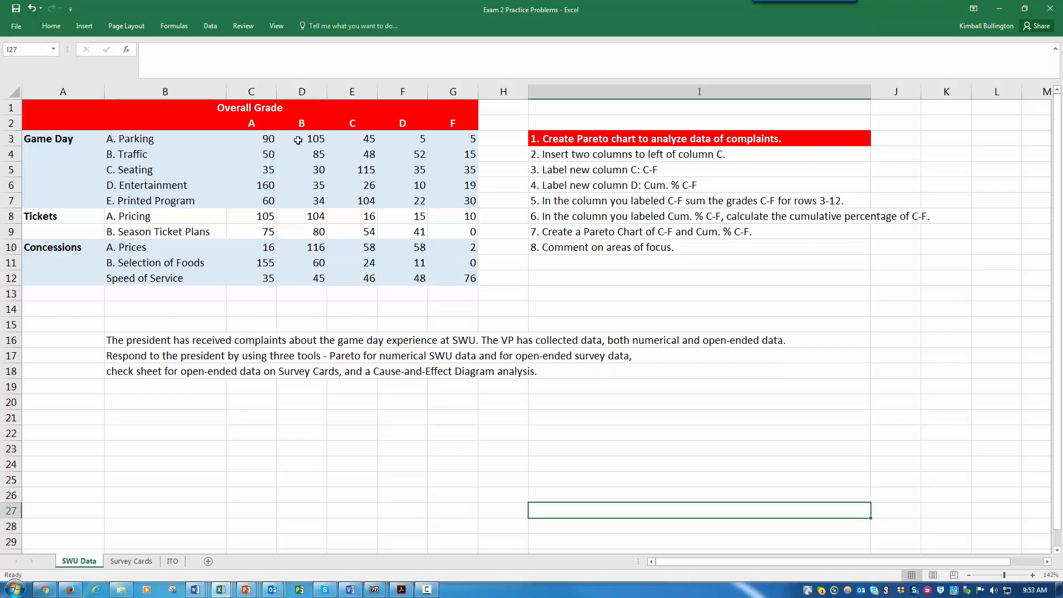
Step: Insert two entire columns at C:D so the A–F grade counts shift right
drag(251, 139, 301, 139)
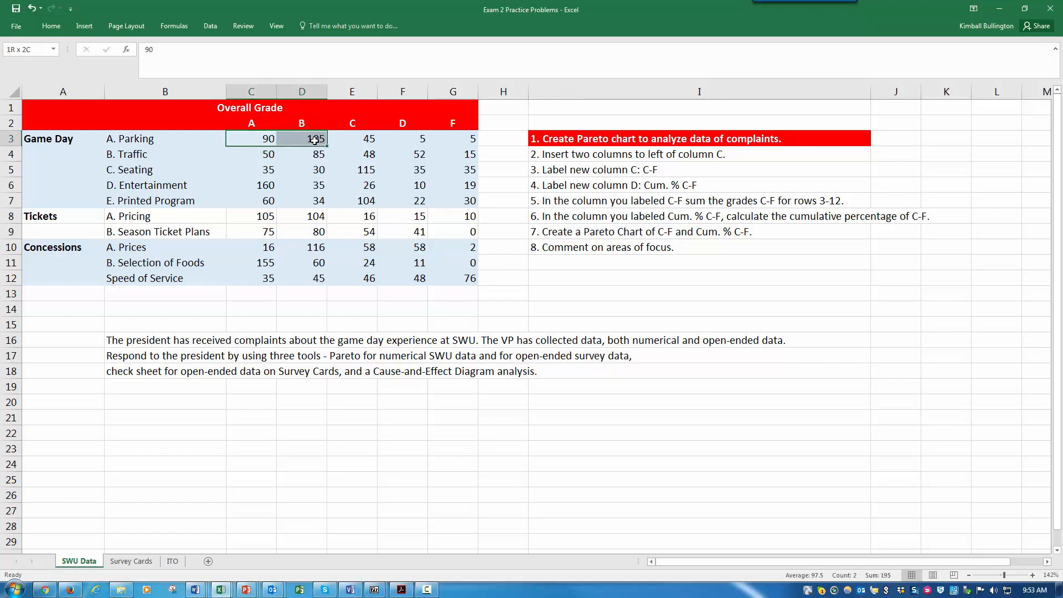
right_click(251, 139)
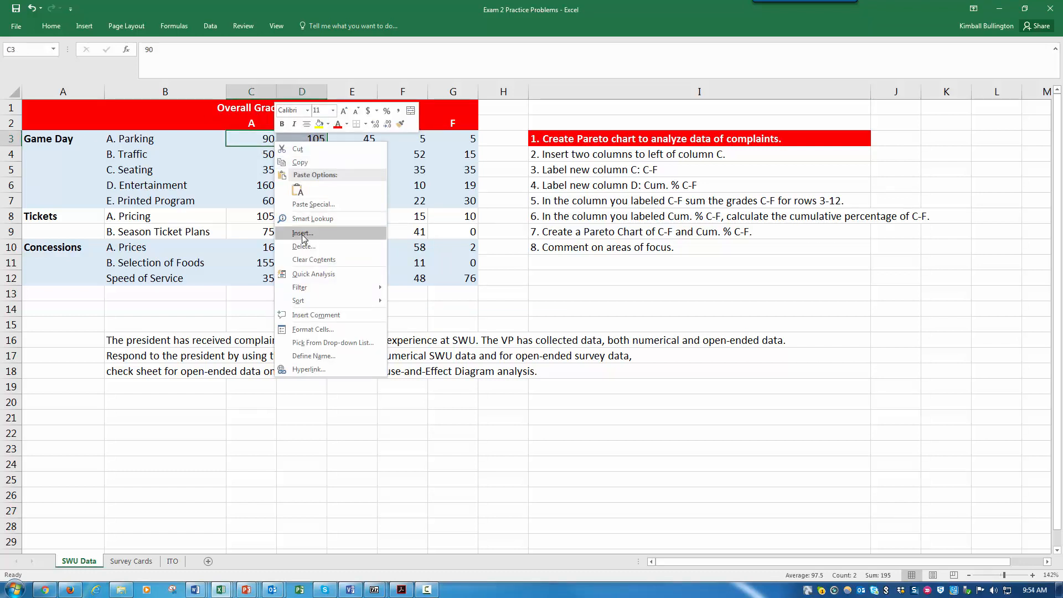
click(301, 233)
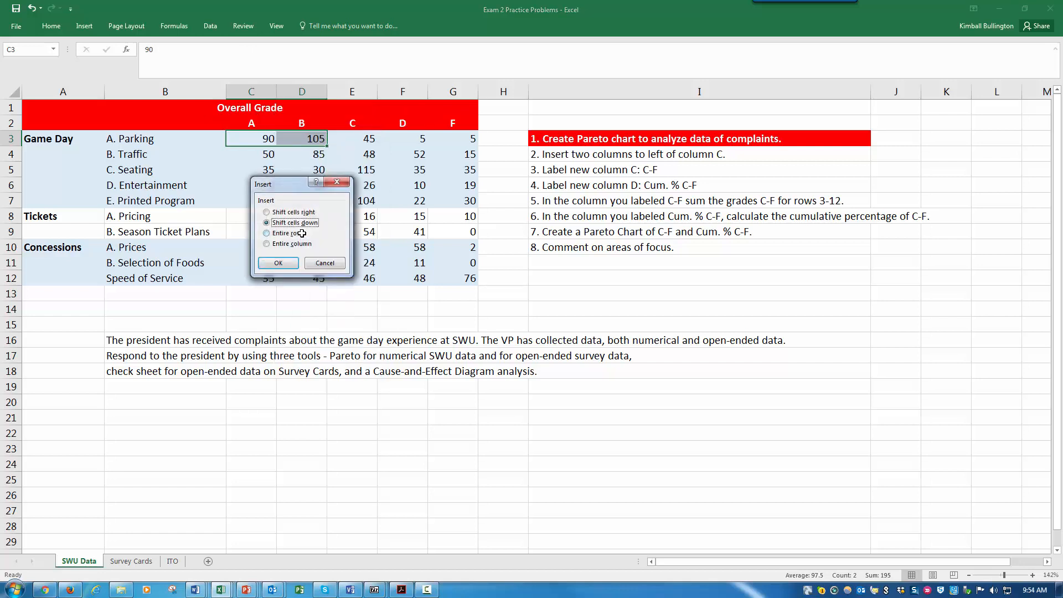
click(267, 243)
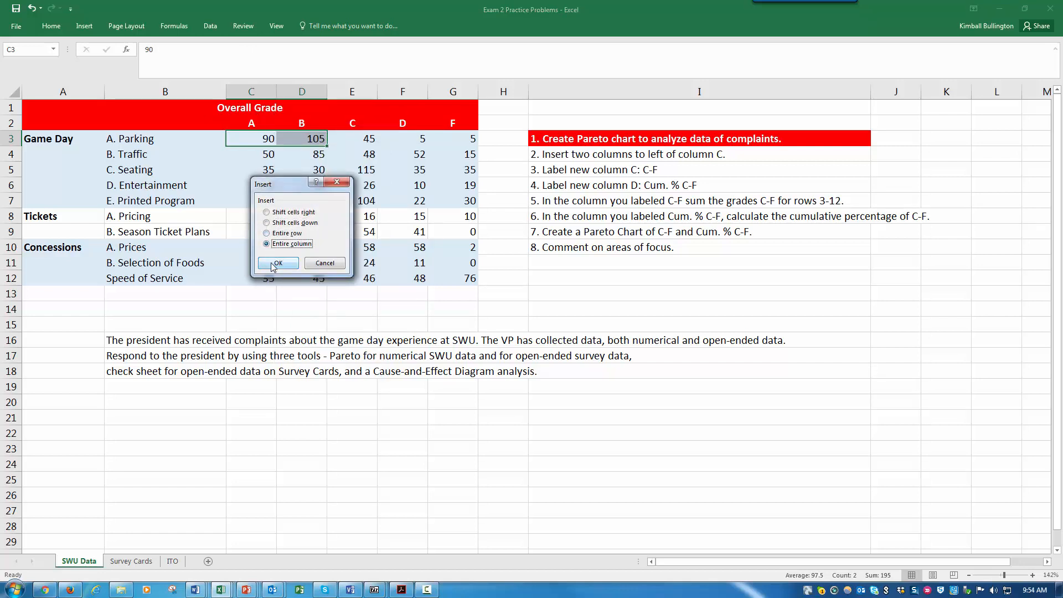
click(277, 263)
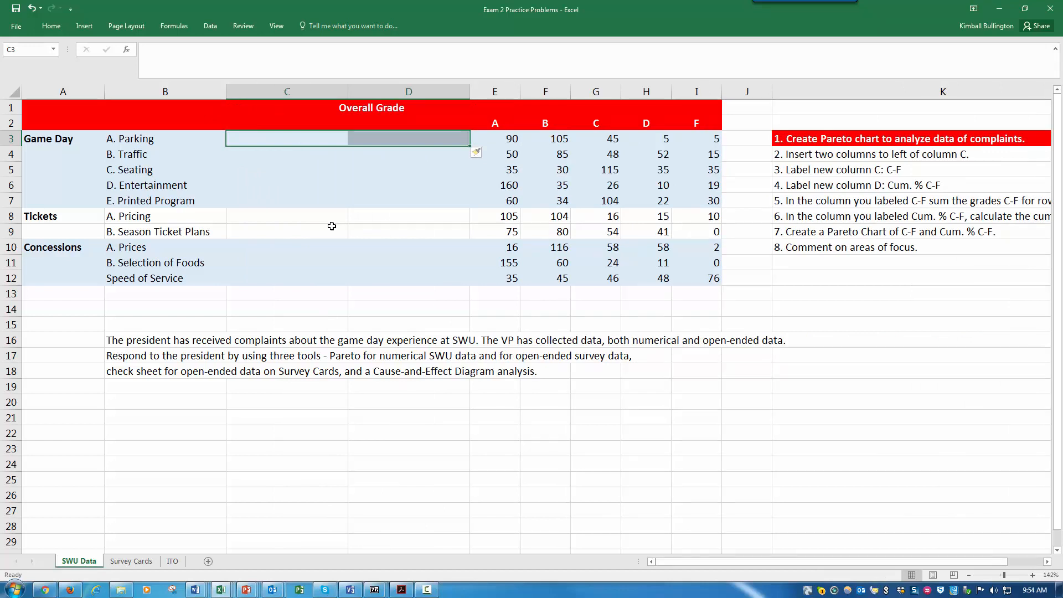
Step: Label C2 as C-F and D2 as % C-F, centred with the other grade headings
click(286, 123)
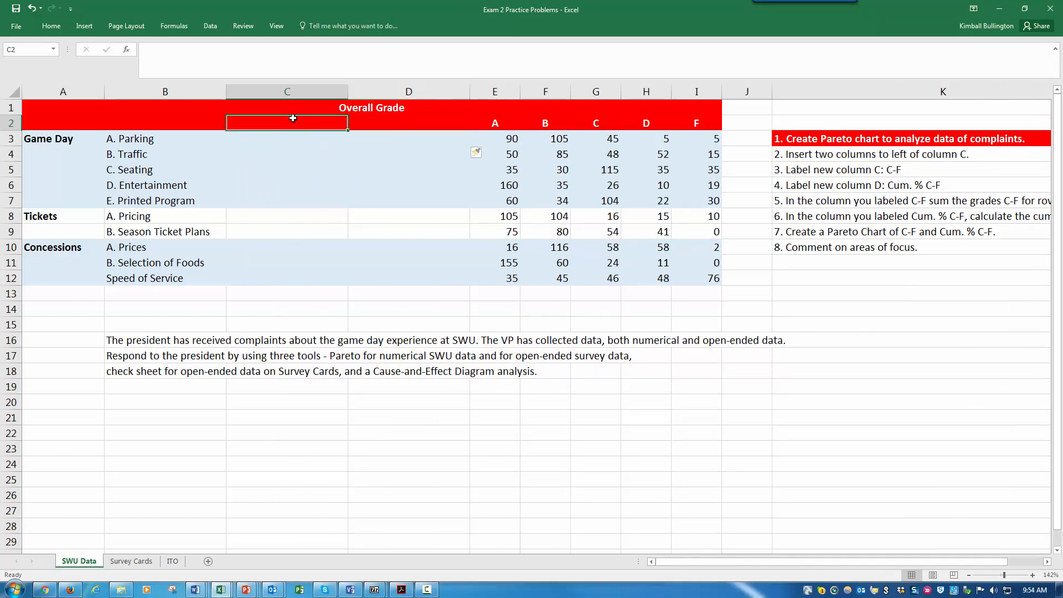
mouse_move(311, 177)
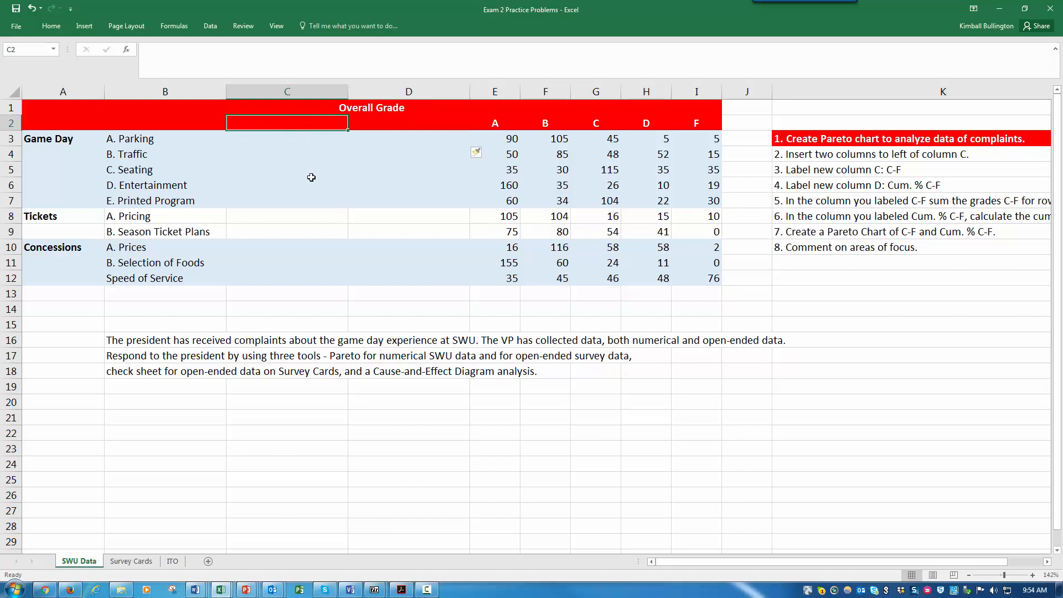
text(C)
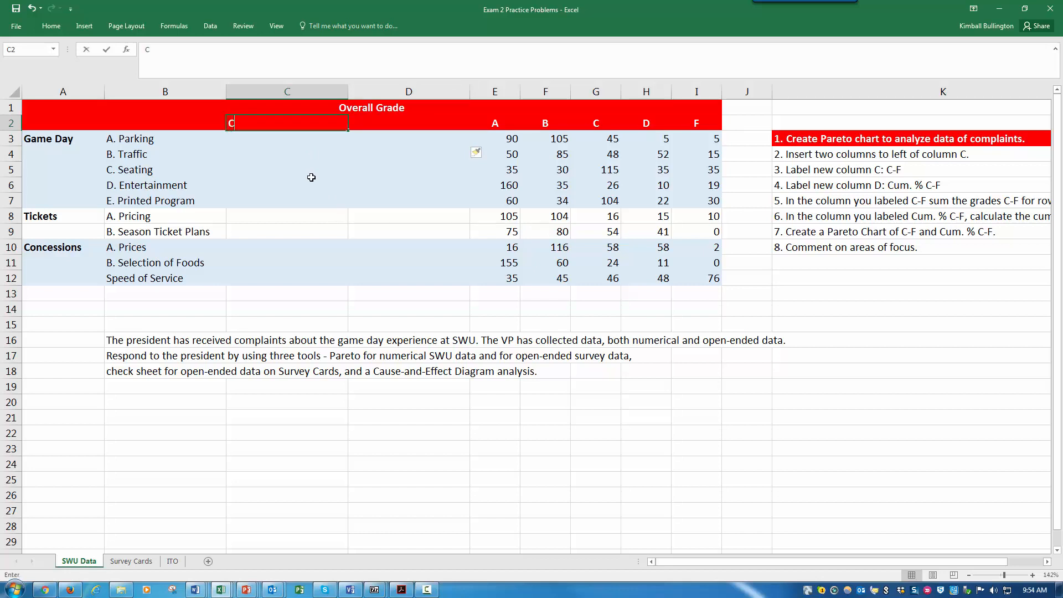
text(-F)
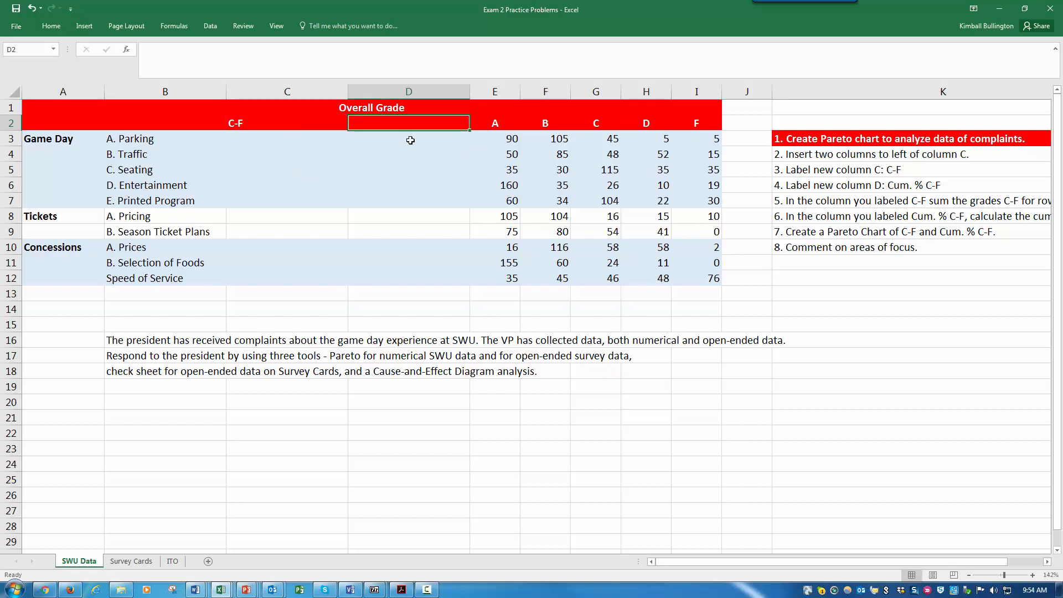
text(% C)
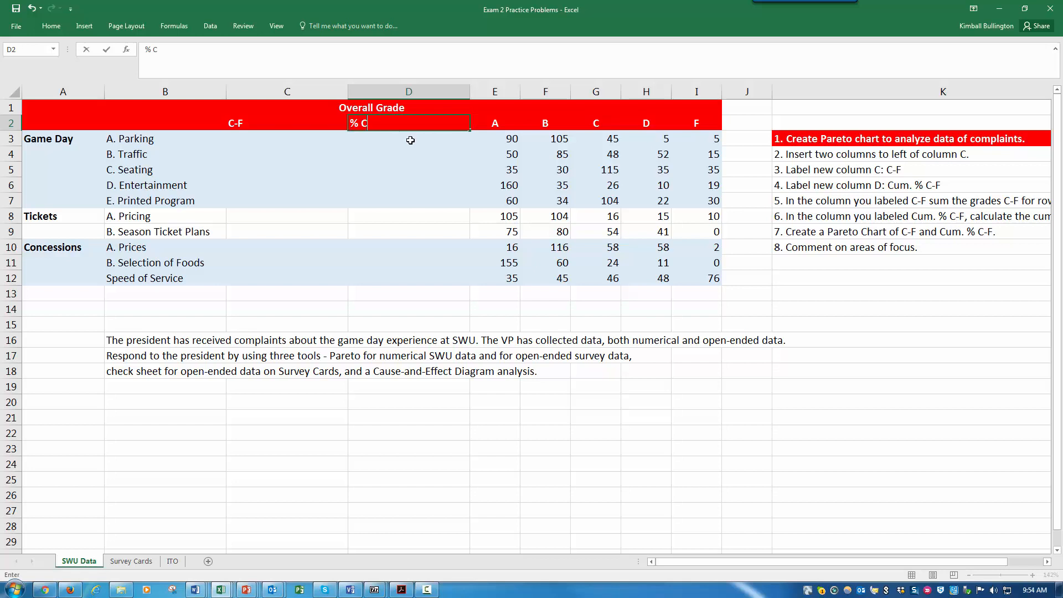
text(-F)
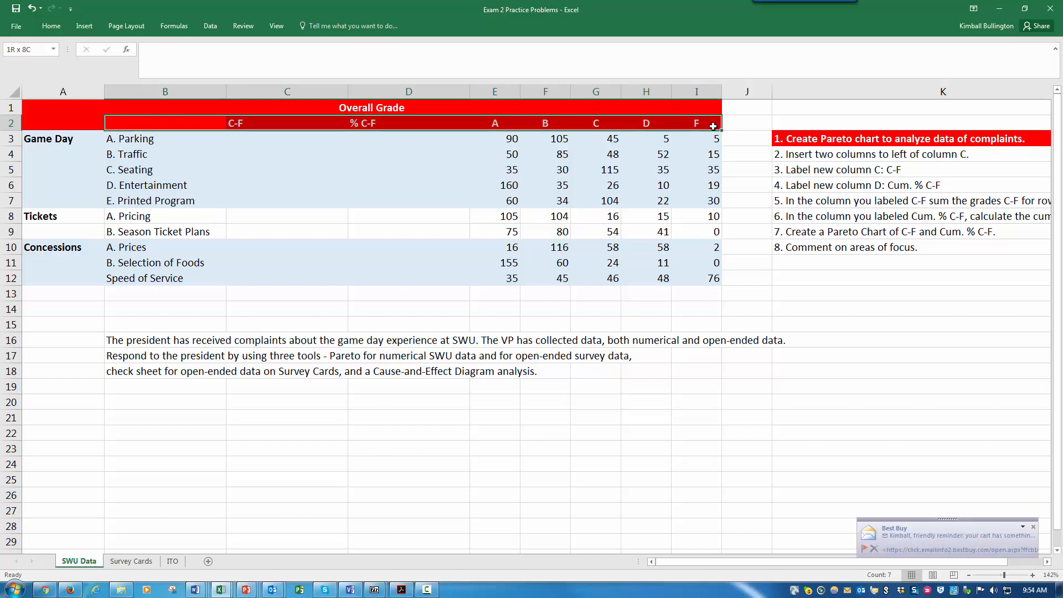
click(51, 25)
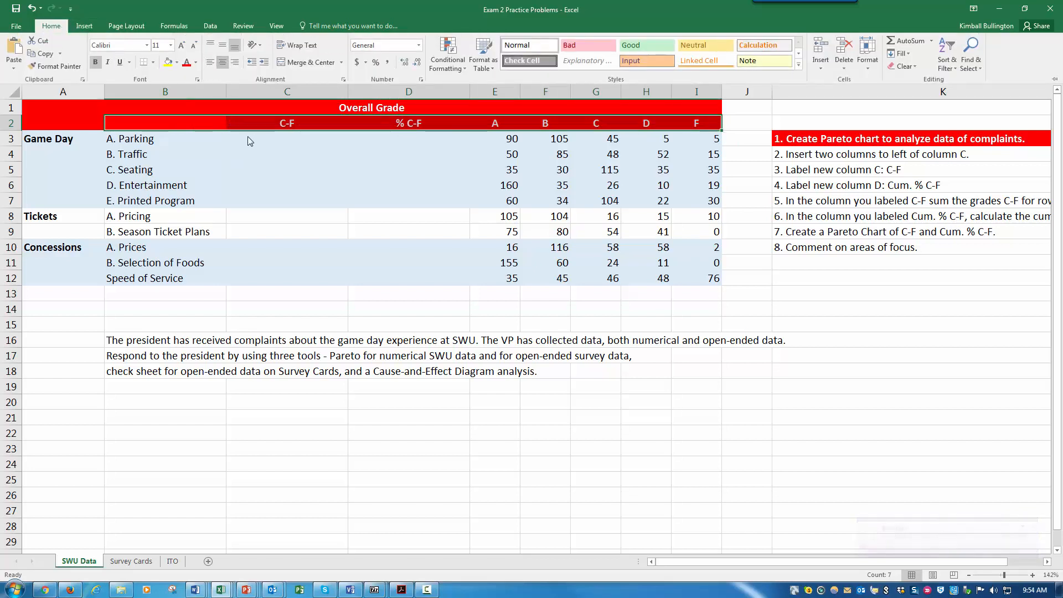
click(285, 139)
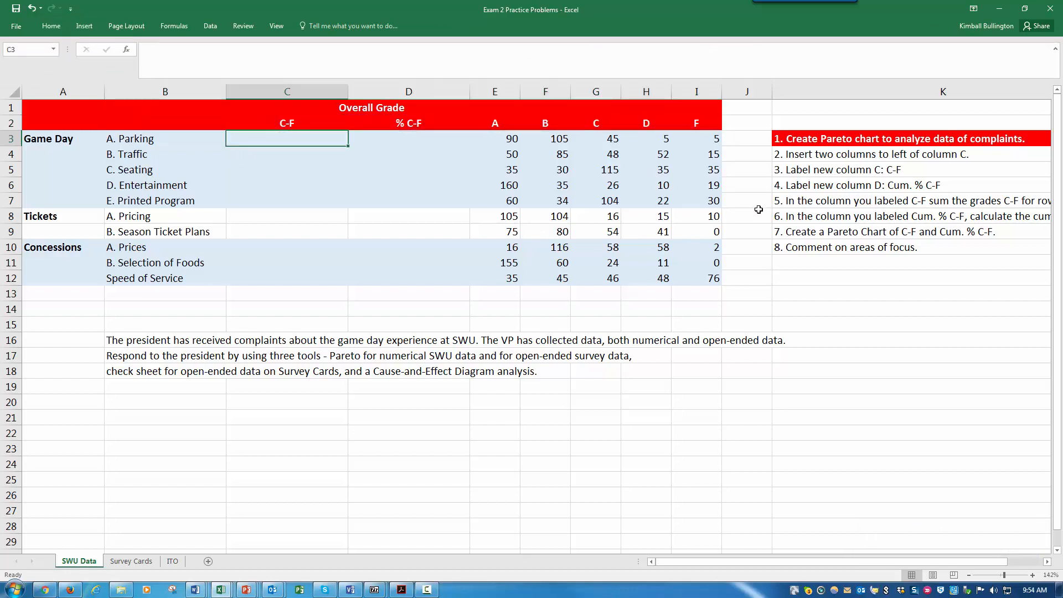
mouse_move(849, 208)
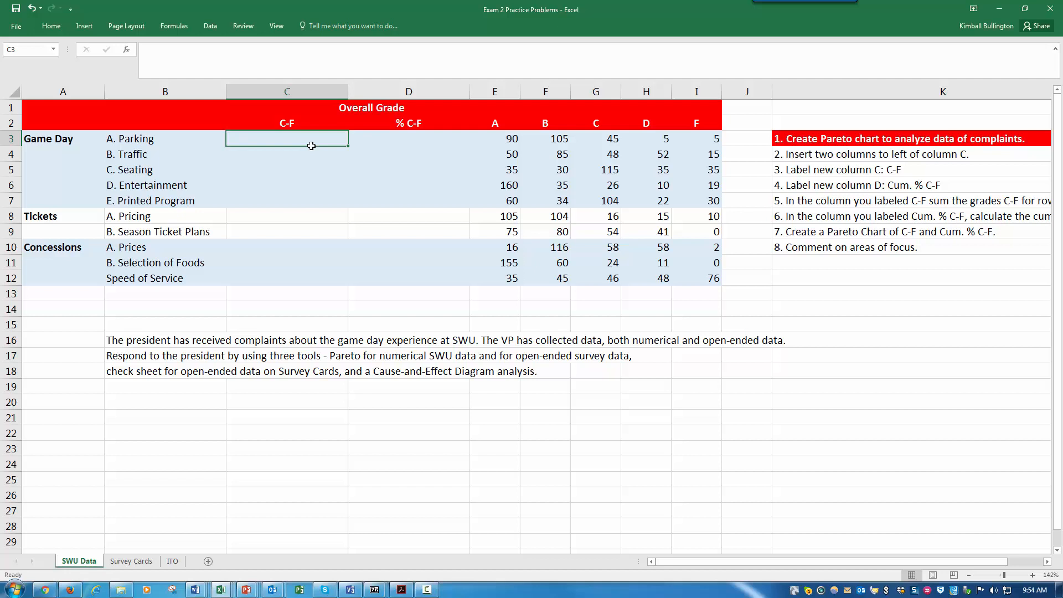
mouse_move(275, 137)
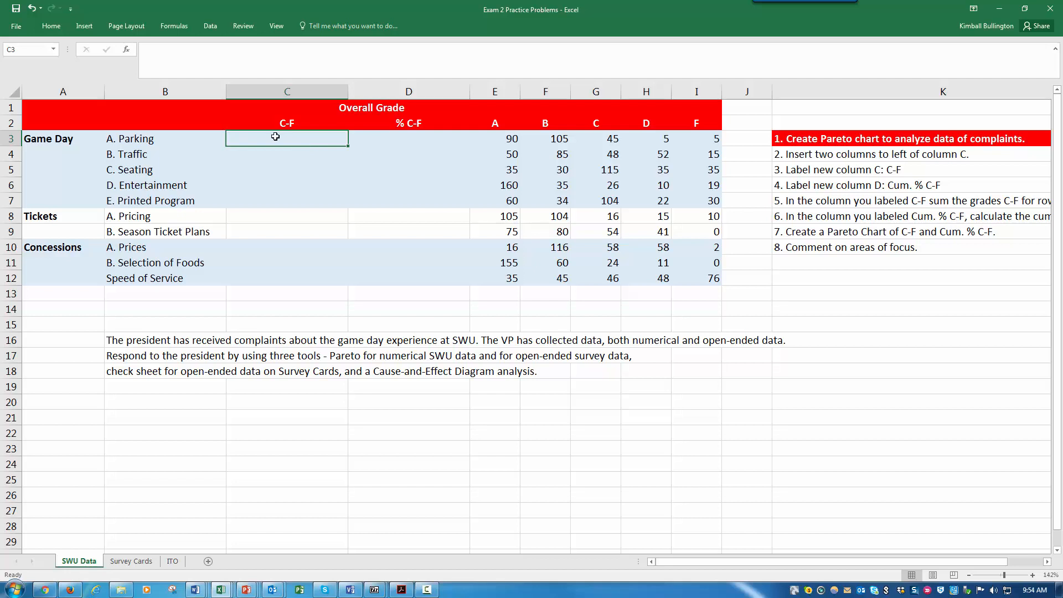
Step: Sum the C through F grades for Parking (55) and fill the formula down the C-F column
text(=)
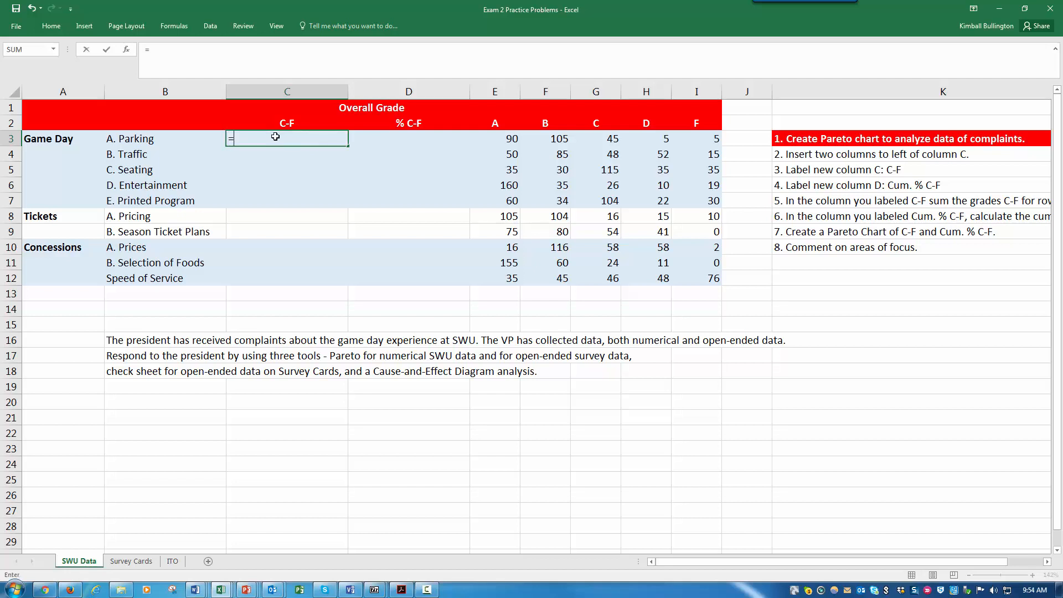
text(sum()
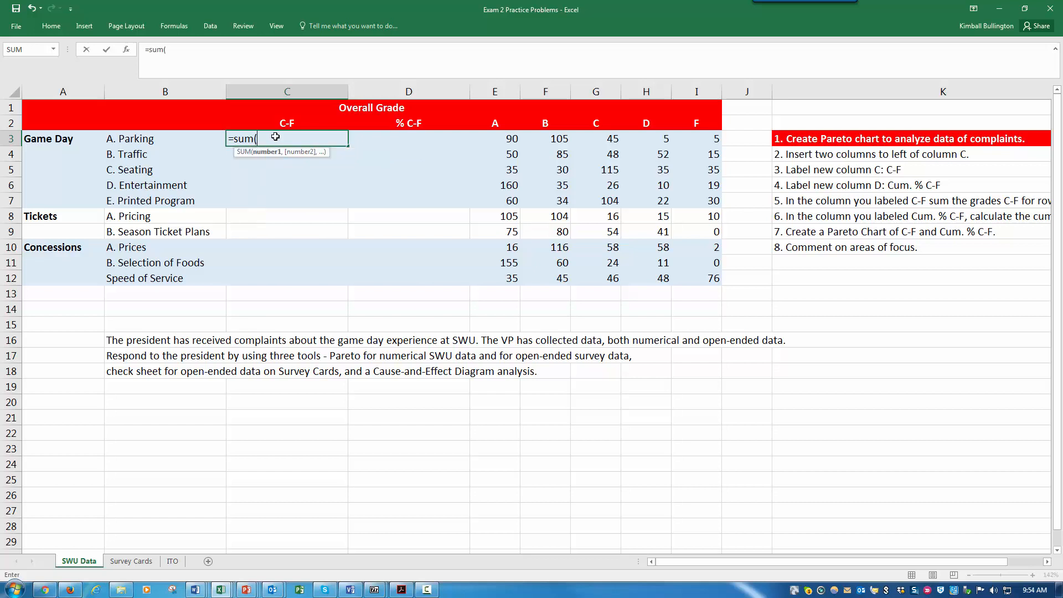
click(595, 138)
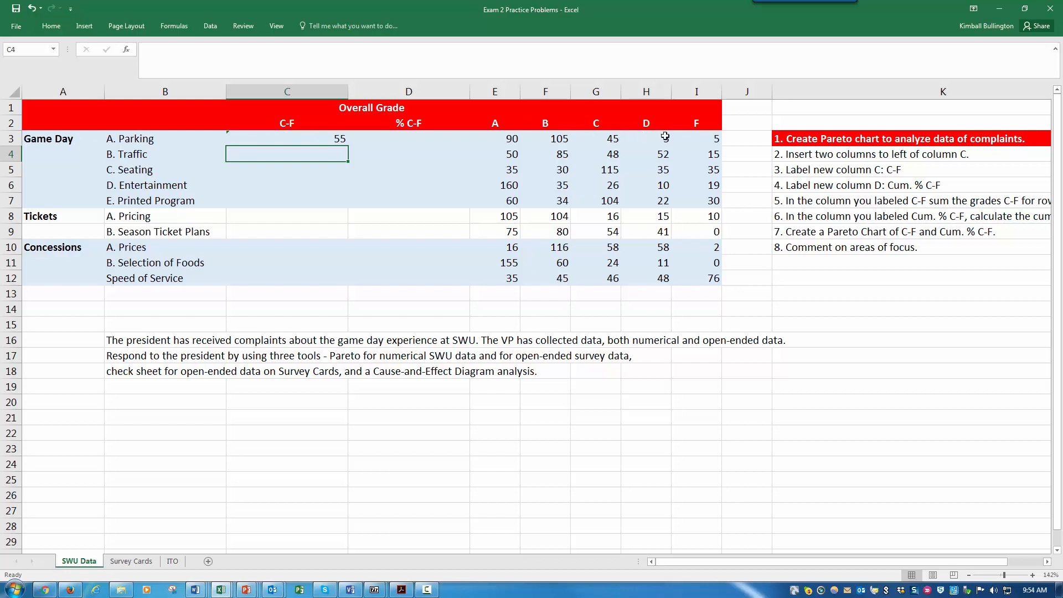
click(285, 139)
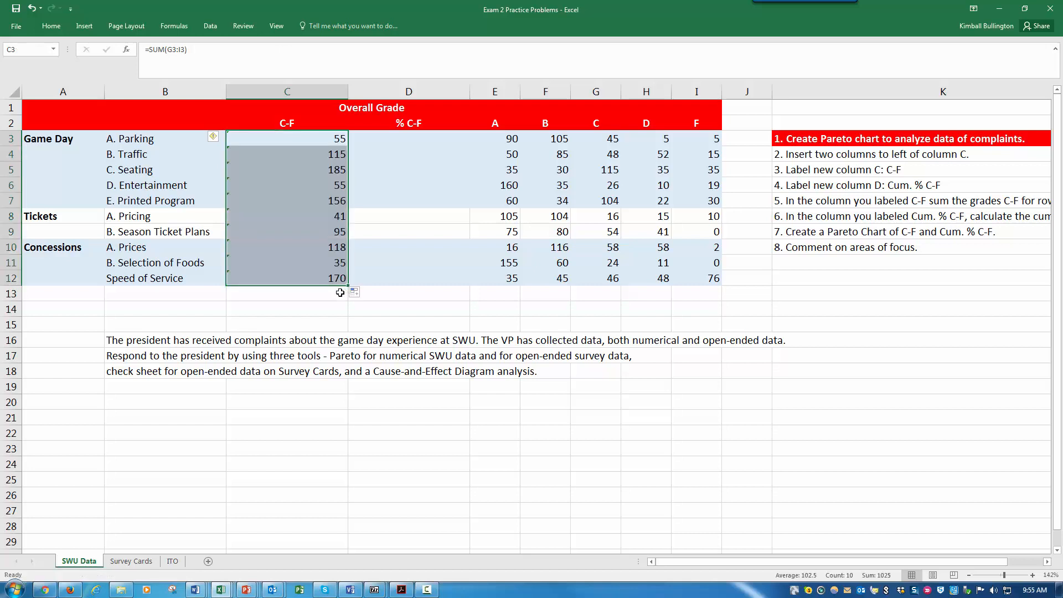
Step: Total the C-F column in C13 with =SUM(C3:C12), giving 1025
click(285, 293)
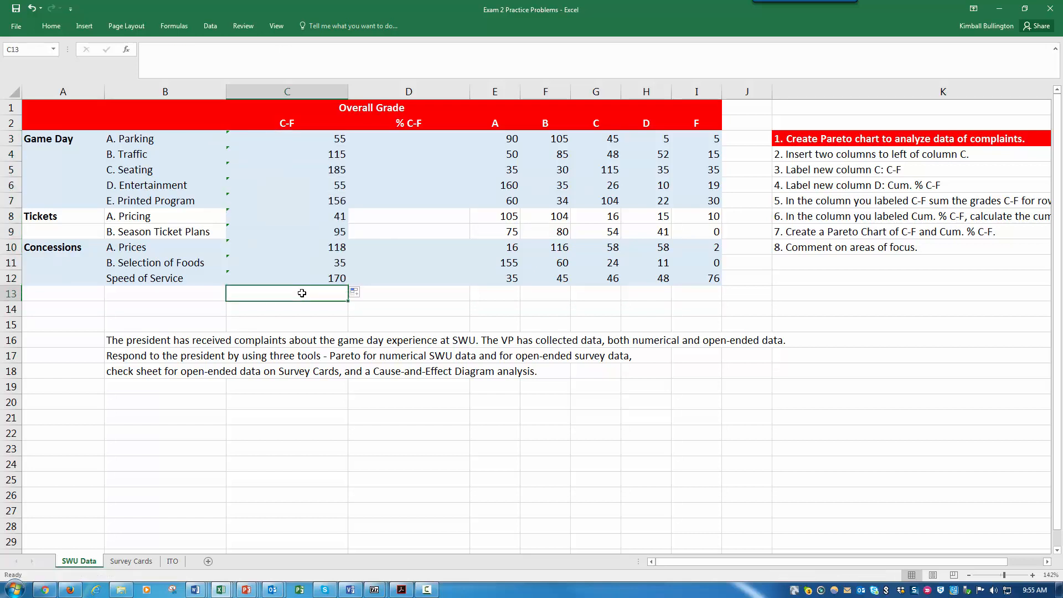
text(=su)
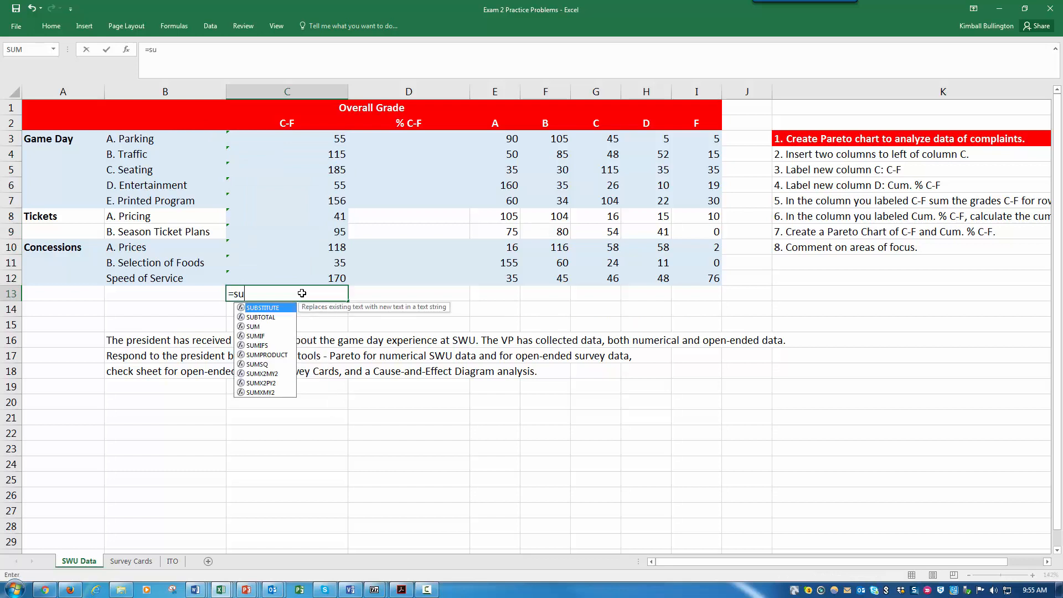
text(m()
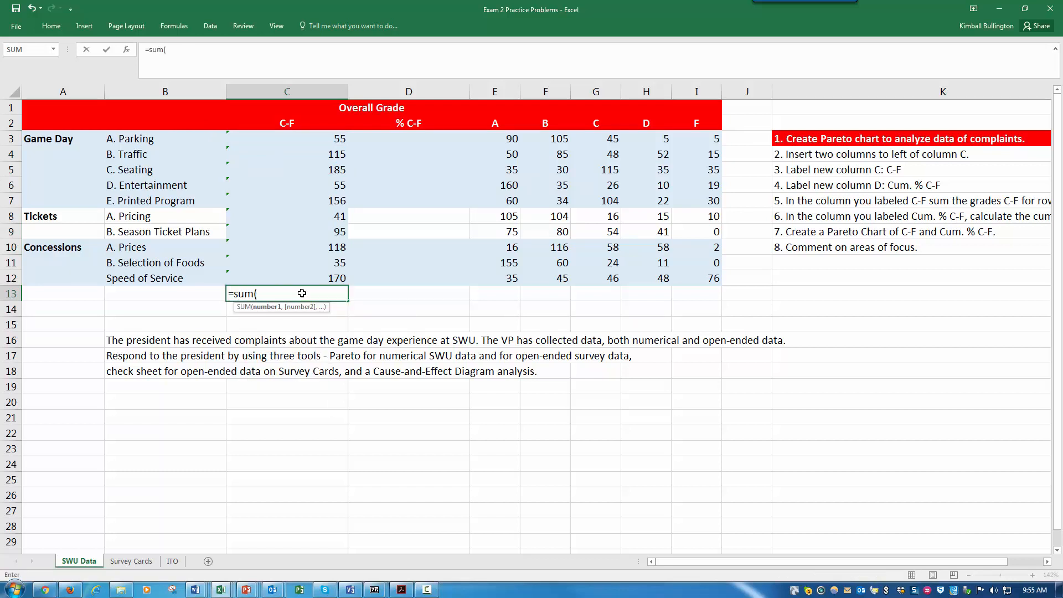
text(c)
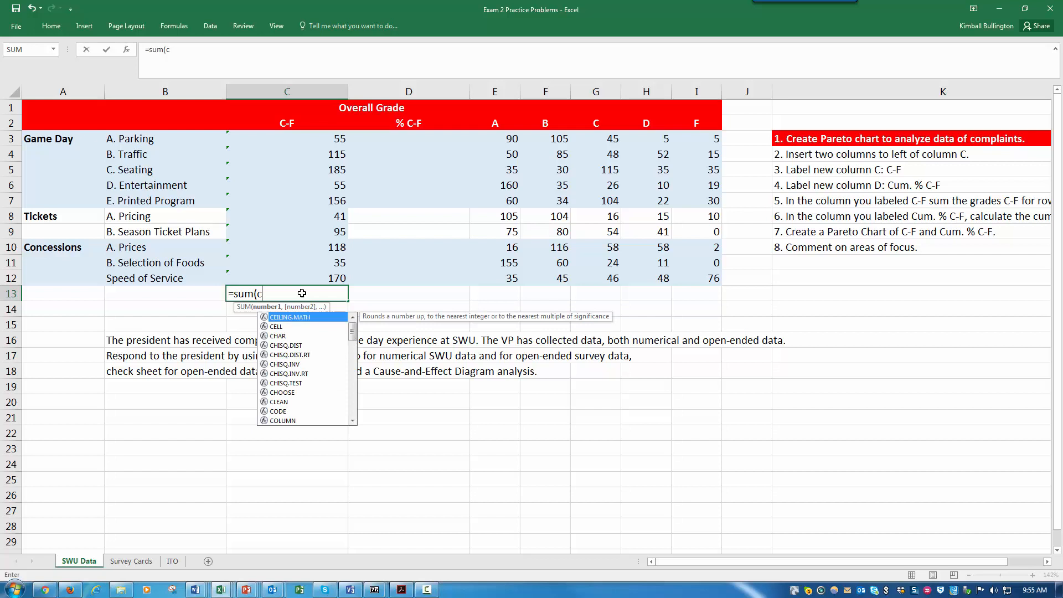
click(285, 138)
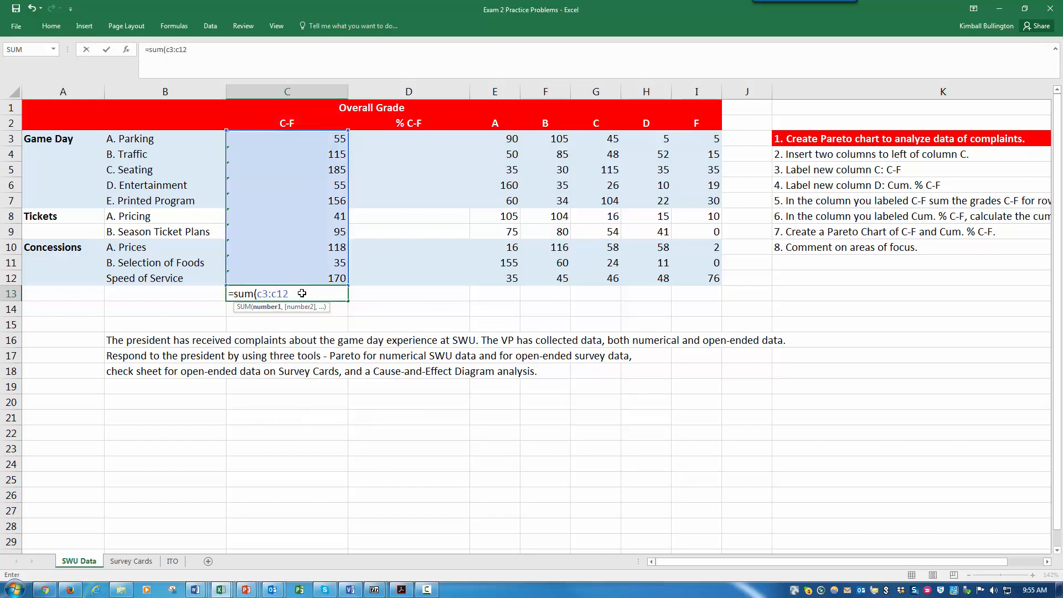
key(Enter)
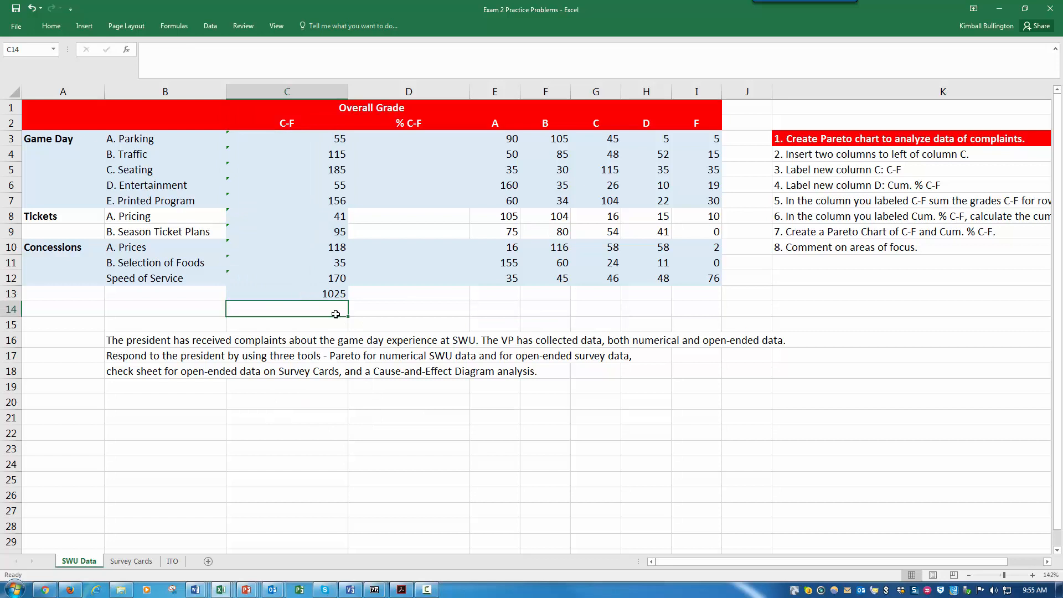
Step: Enter =C3/C13 in D3 for Parking's share of the 1025 total
click(286, 293)
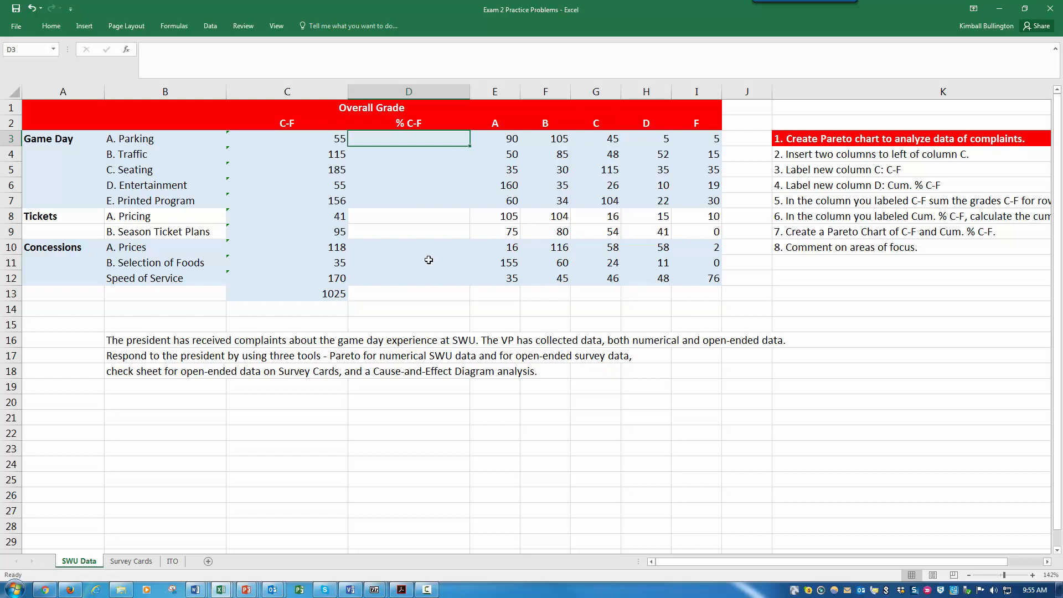
text(=)
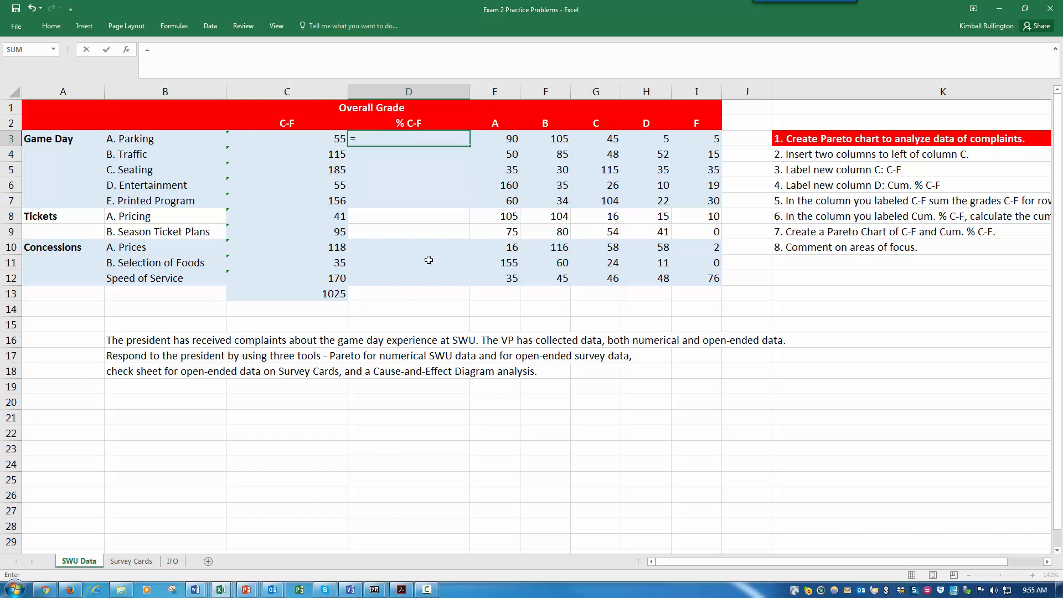
text(c3/)
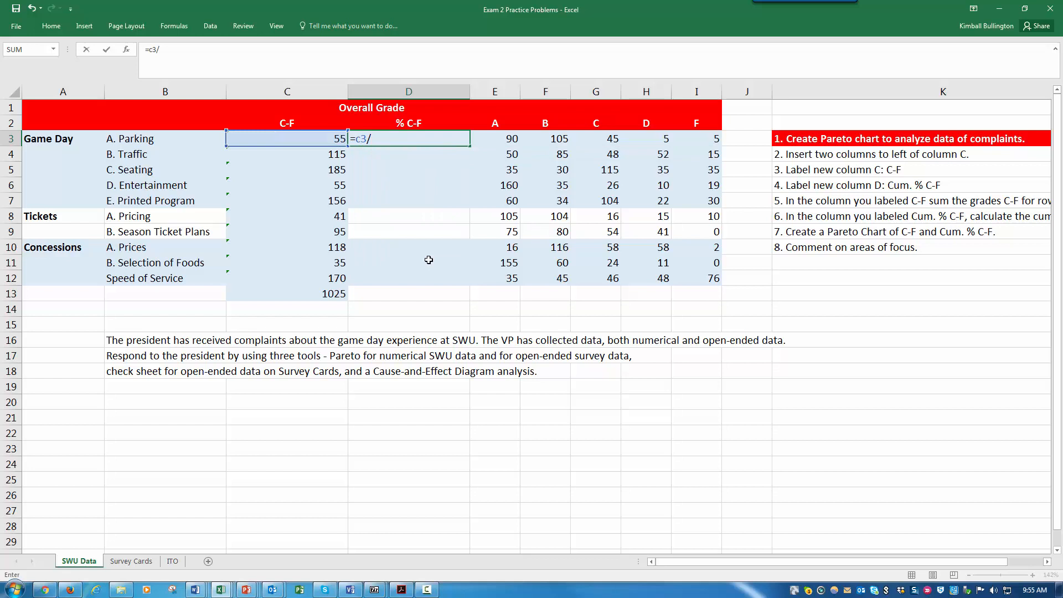
text(c)
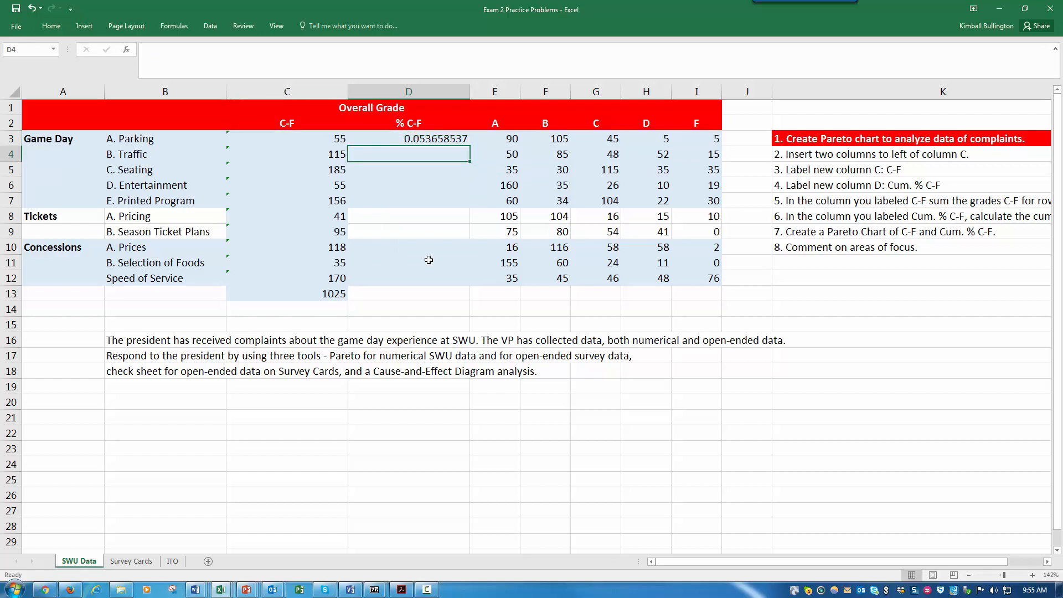
click(409, 138)
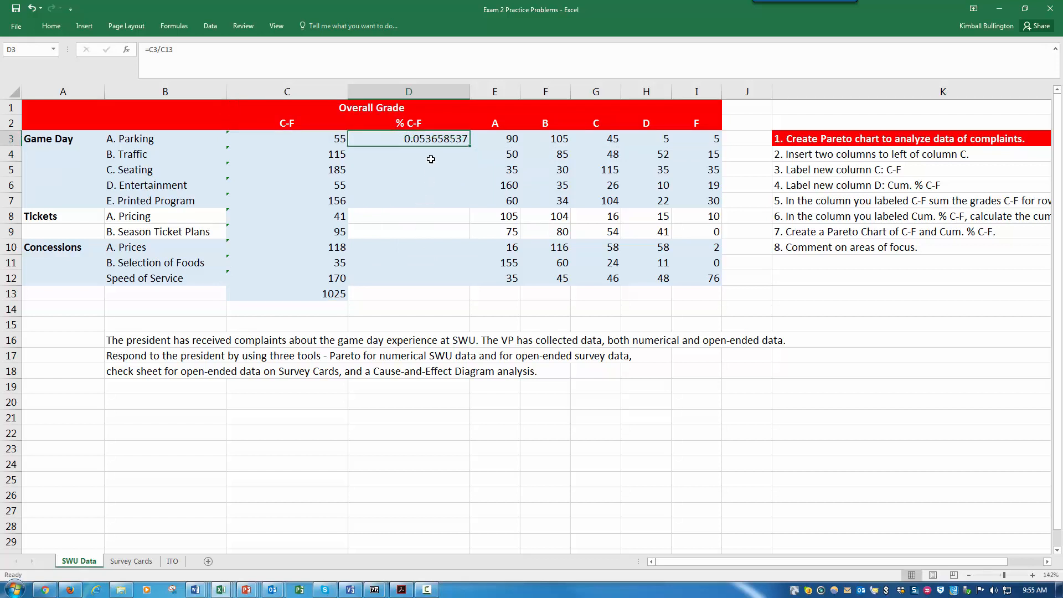
mouse_move(425, 154)
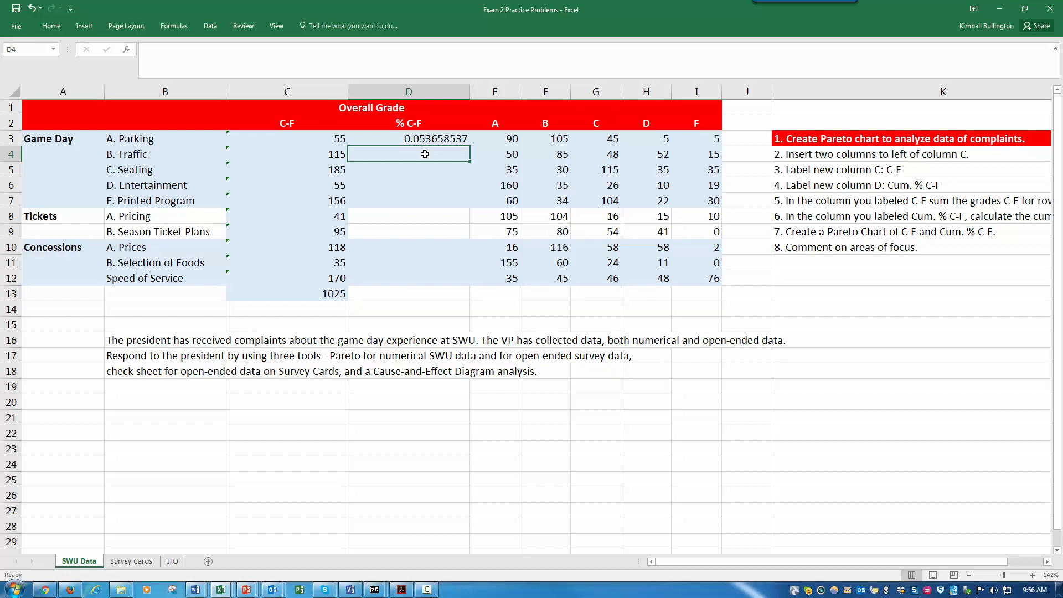
Step: Enter =D3+C4/C$13 in D4 and fill the running share down to Speed of Service, reaching 1
text(=d3+)
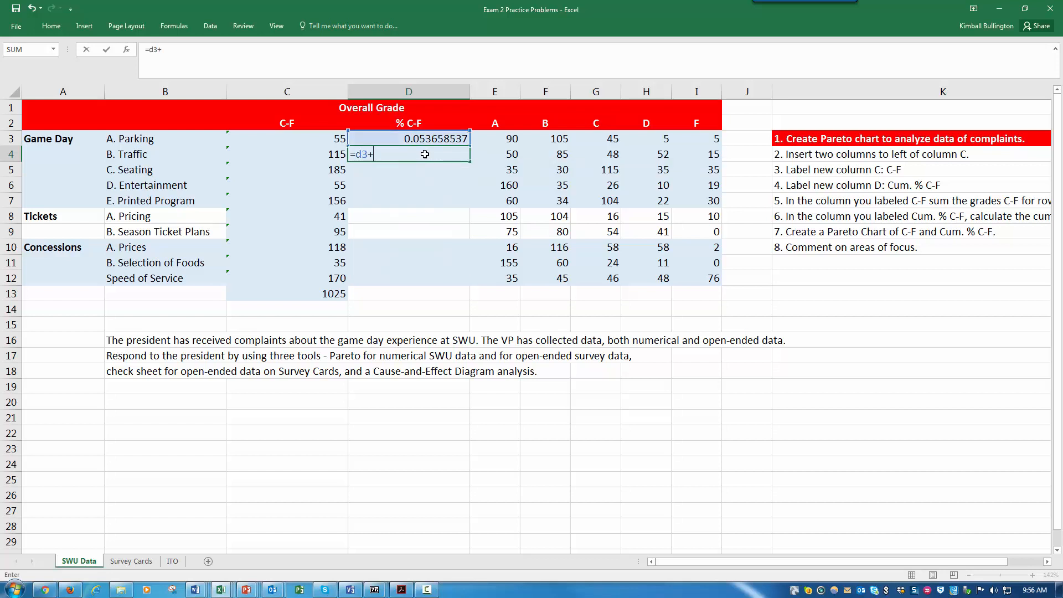
text(c4)
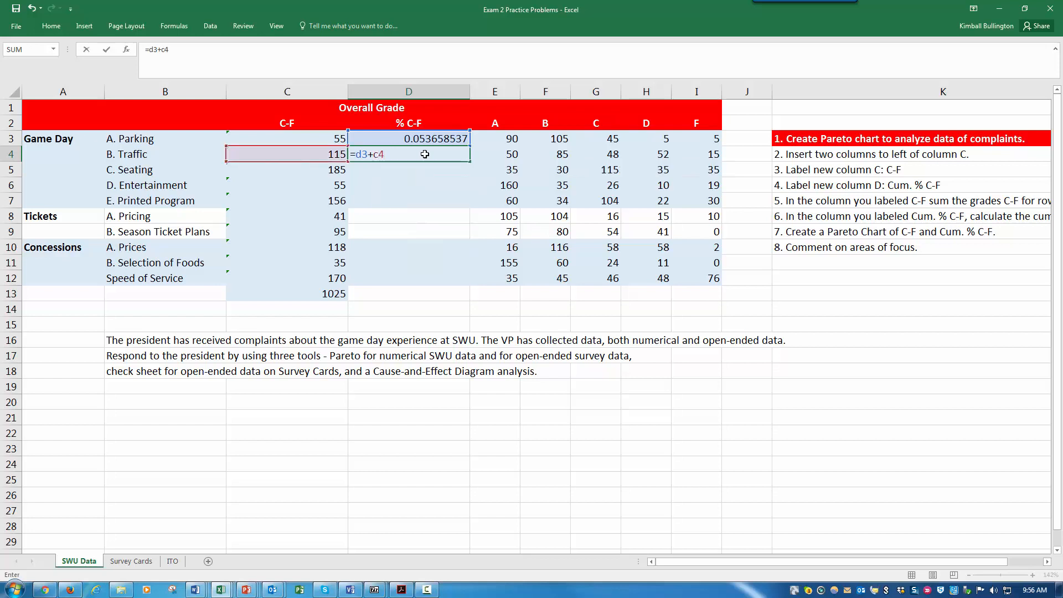
text(/)
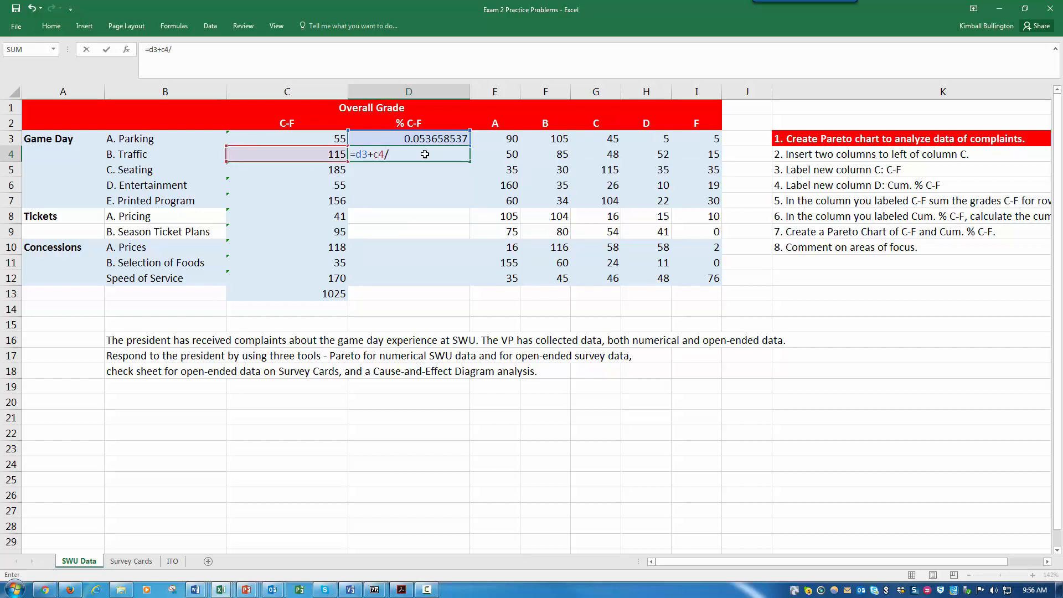
text(c)
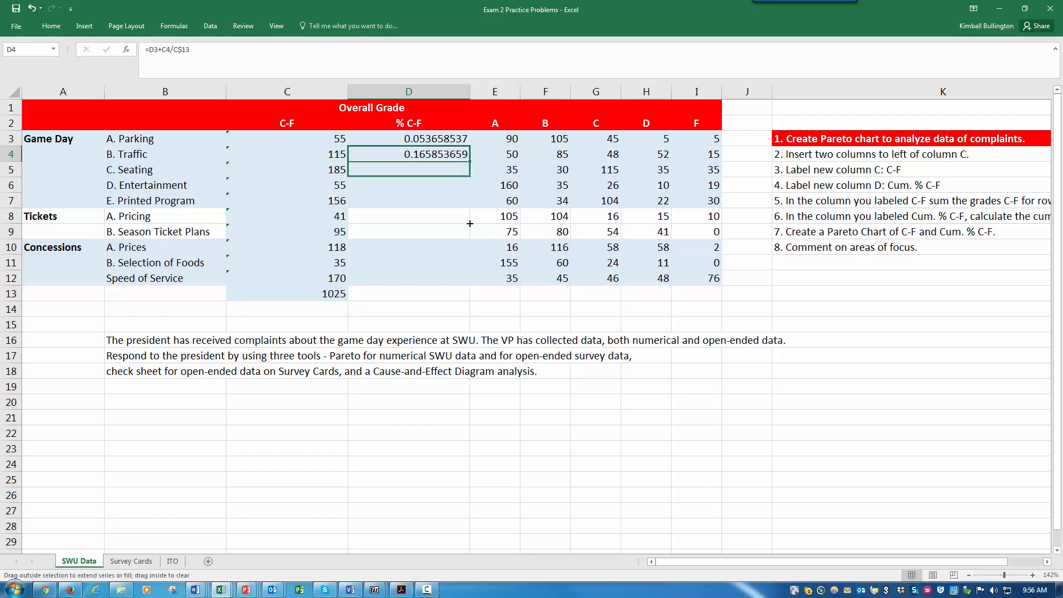
drag(467, 160, 464, 277)
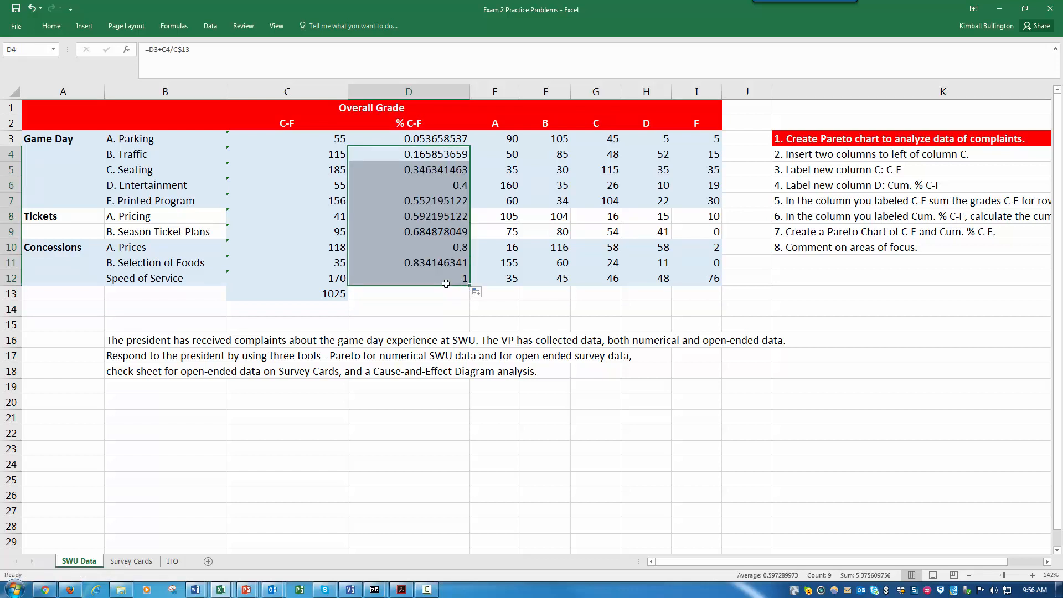
click(409, 139)
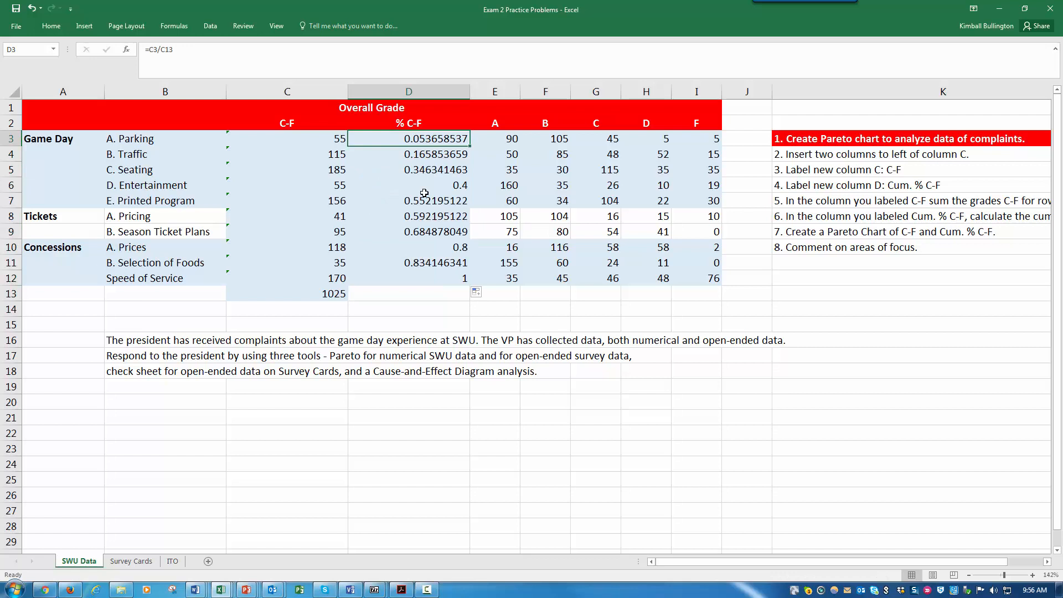
drag(408, 138, 408, 277)
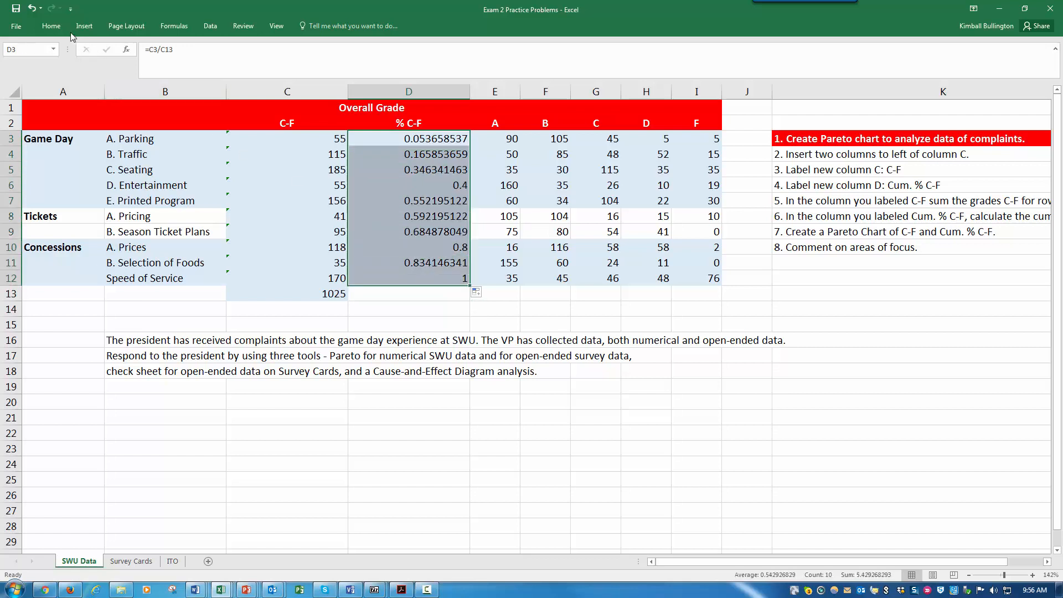
Step: Format D3:D12 as whole percentages from 5% to 100% and autofit columns C and D
click(51, 25)
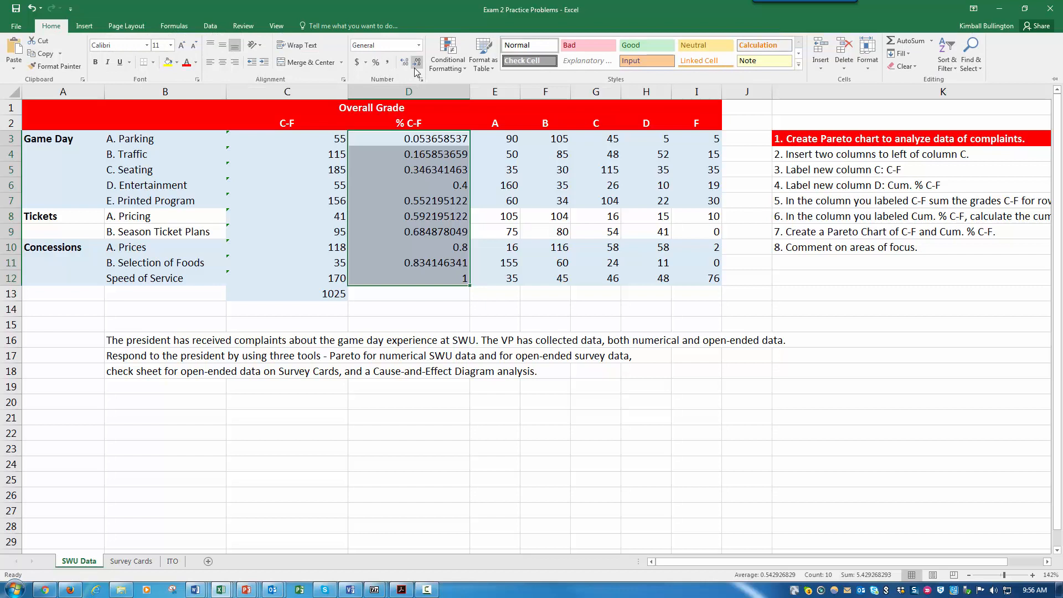
mouse_move(404, 62)
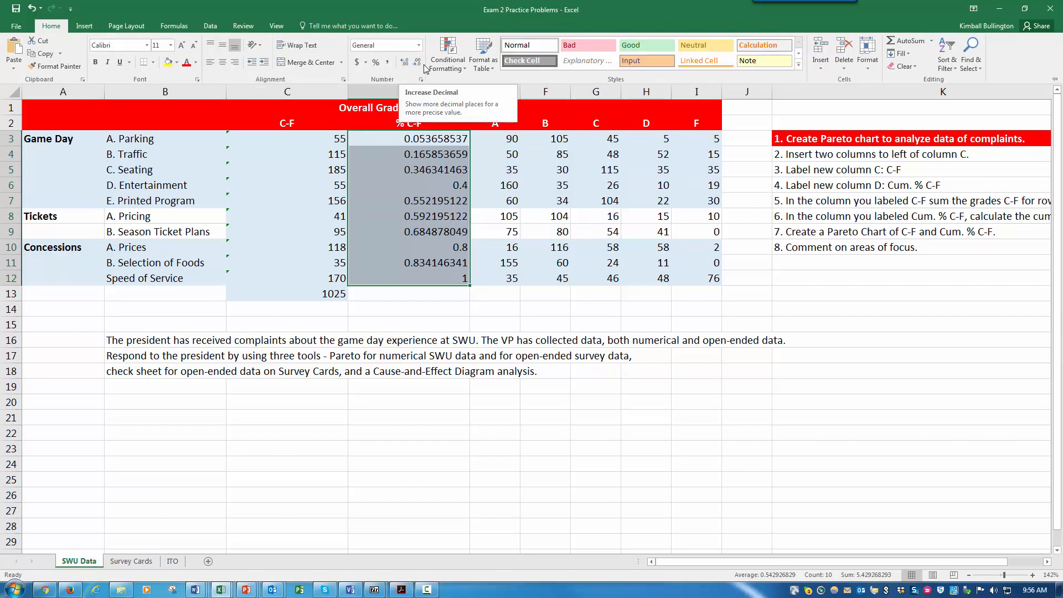
click(419, 62)
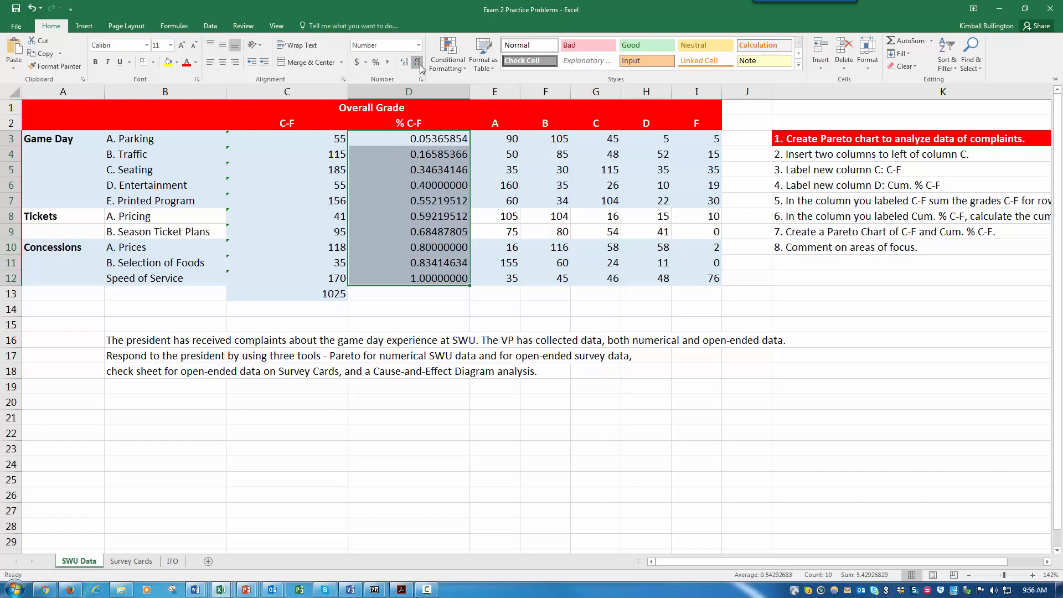
click(405, 62)
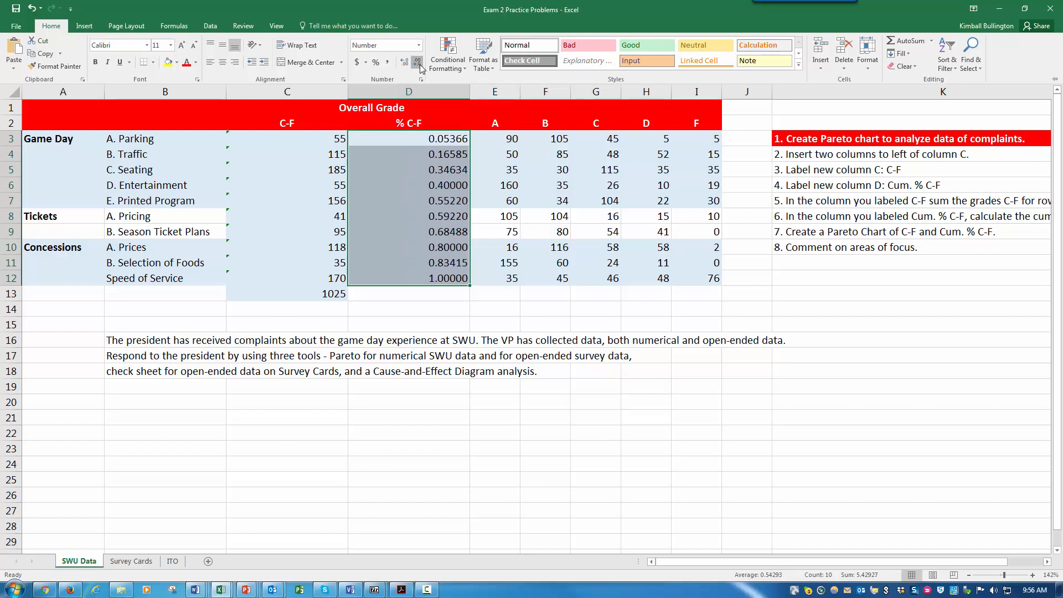
click(403, 62)
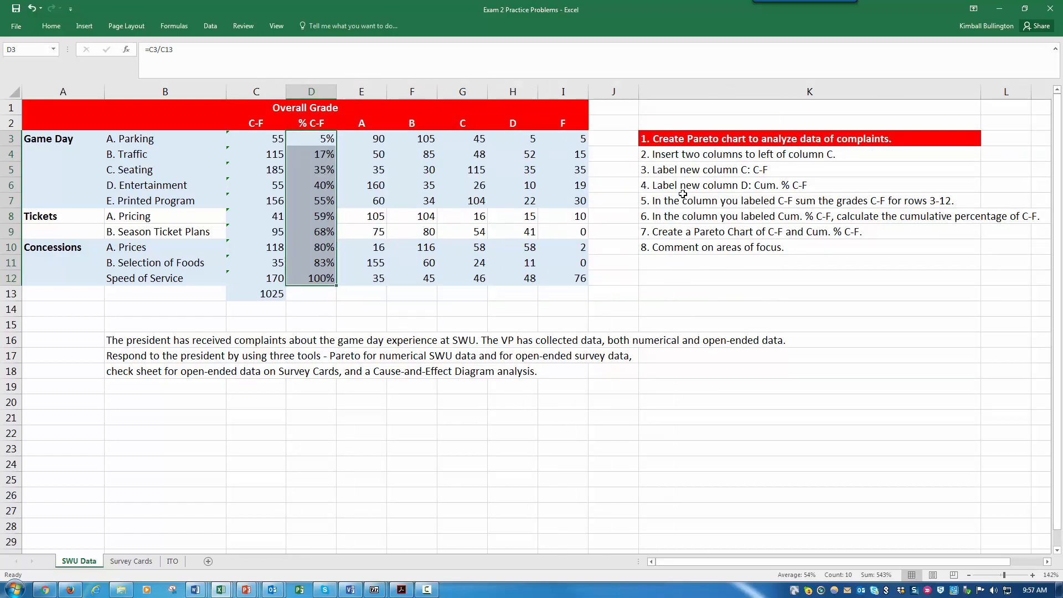
mouse_move(792, 238)
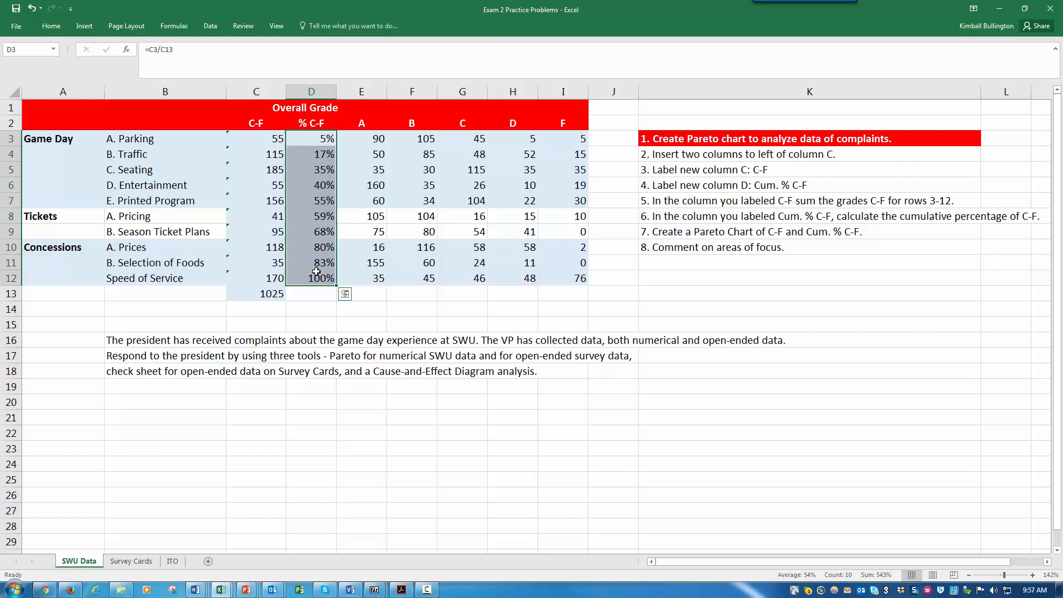
click(165, 138)
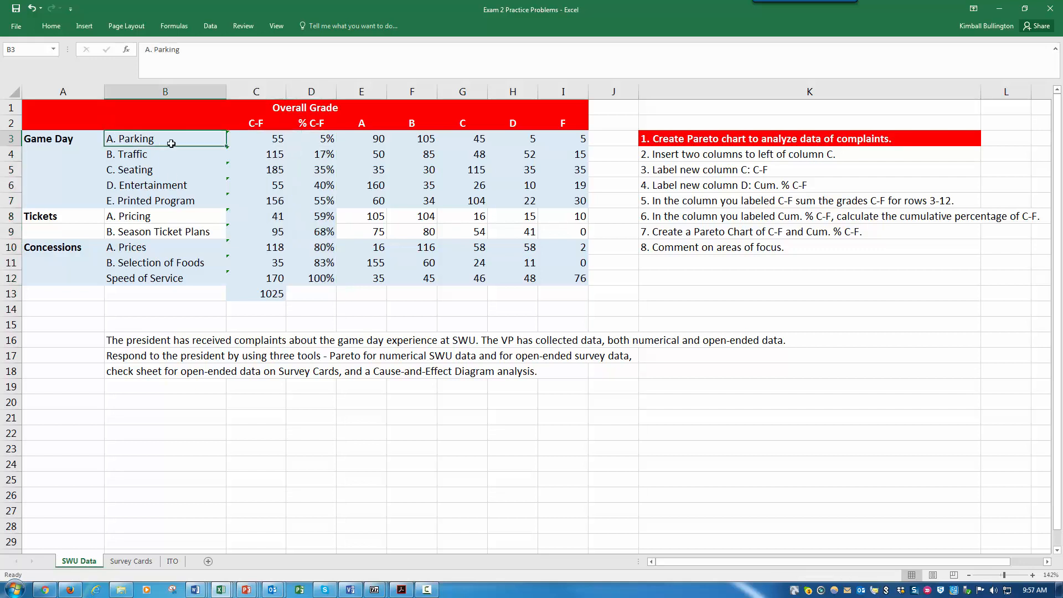
Step: Insert a recommended Pareto chart from the item names, C-F sums and cumulative percentages
drag(172, 138, 310, 292)
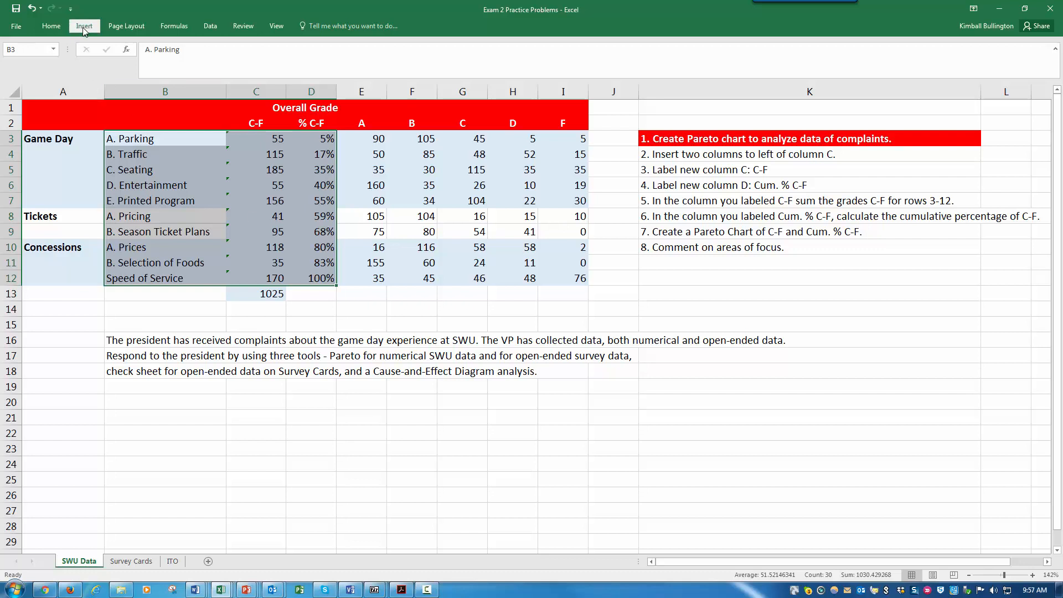
click(83, 26)
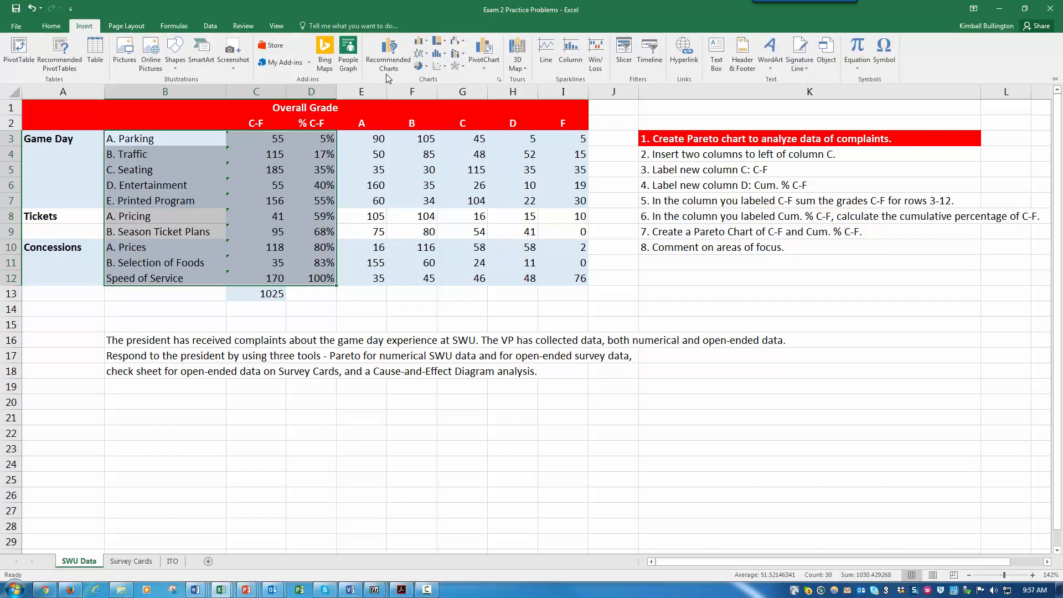
mouse_move(387, 53)
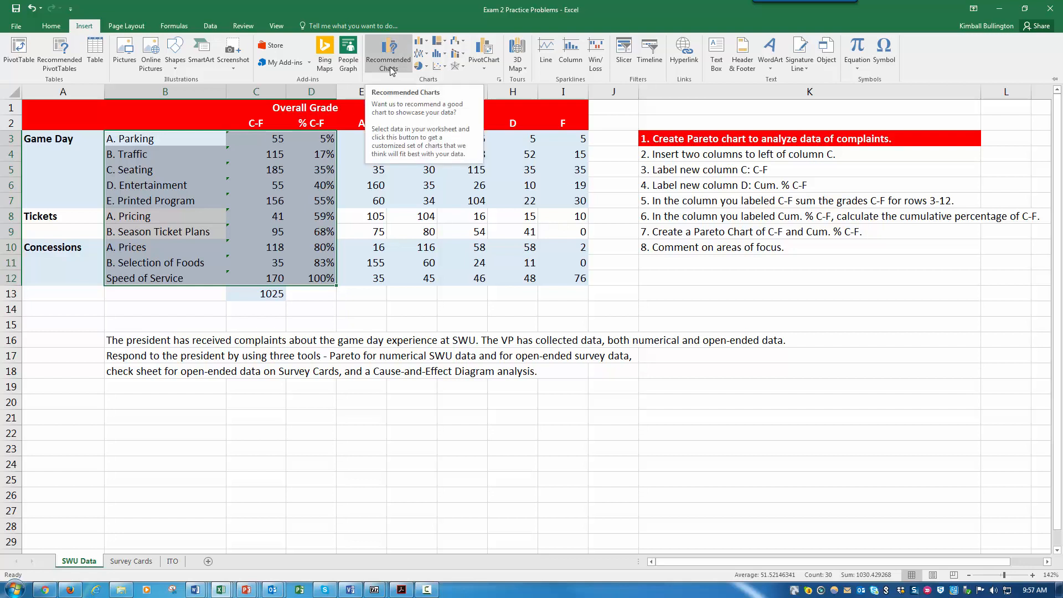
click(387, 54)
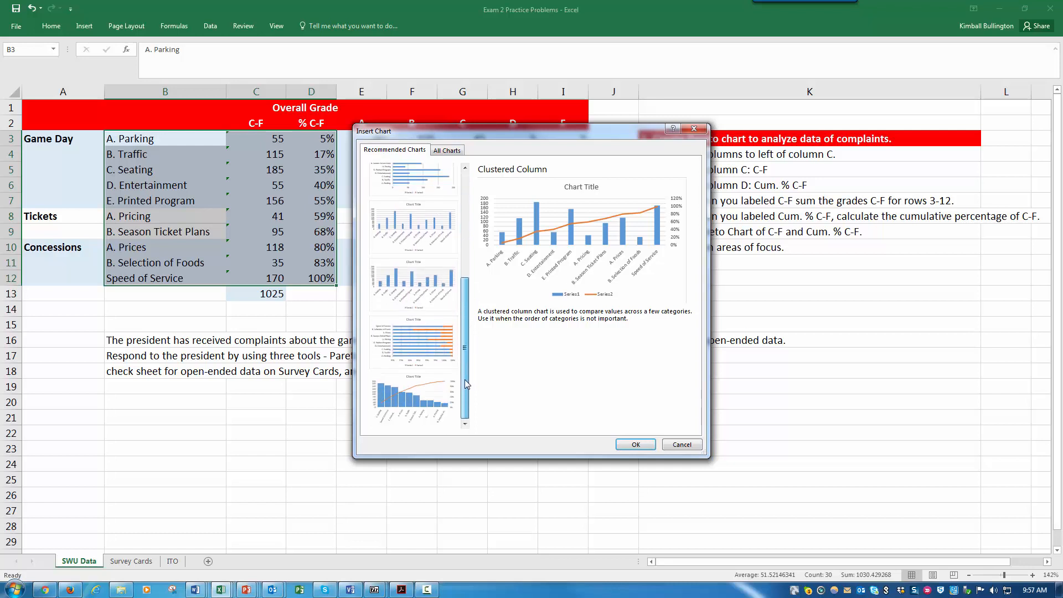
click(412, 405)
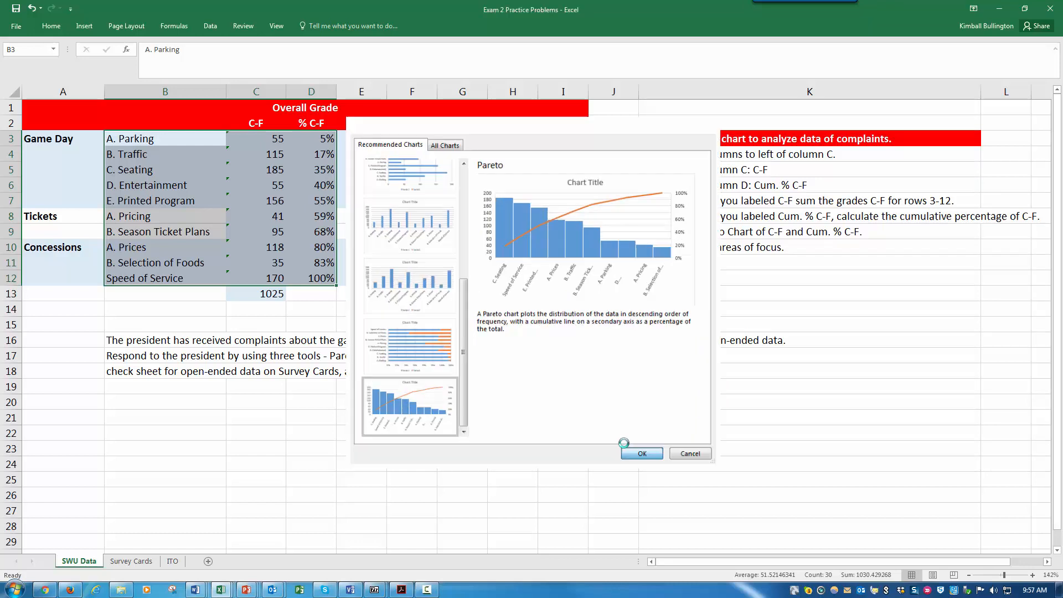
click(640, 453)
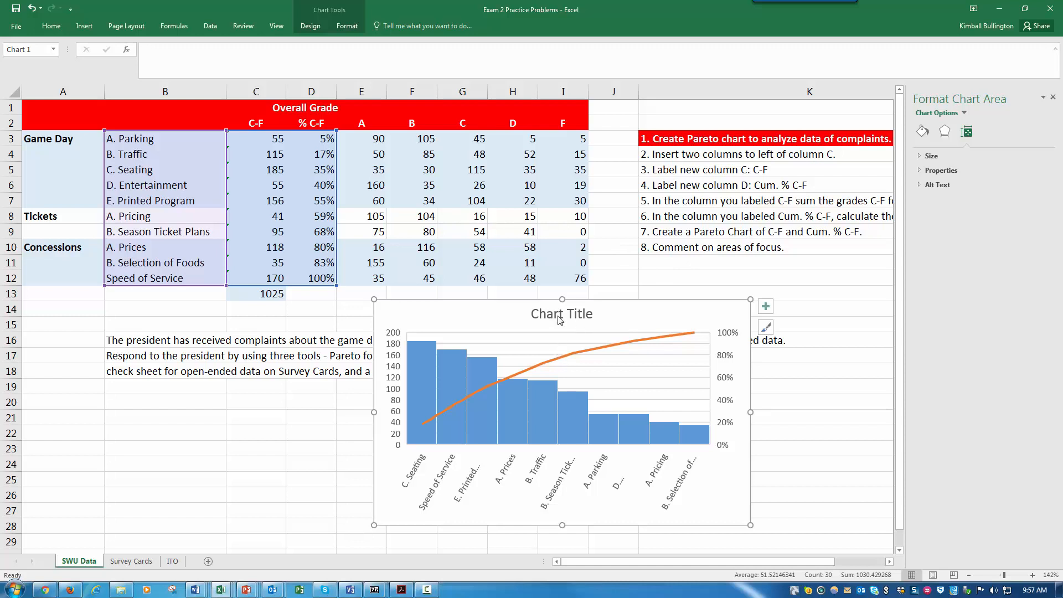
Step: Retitle the chart Pareto Chart of SWU Complaints and move it under column K's list
click(561, 313)
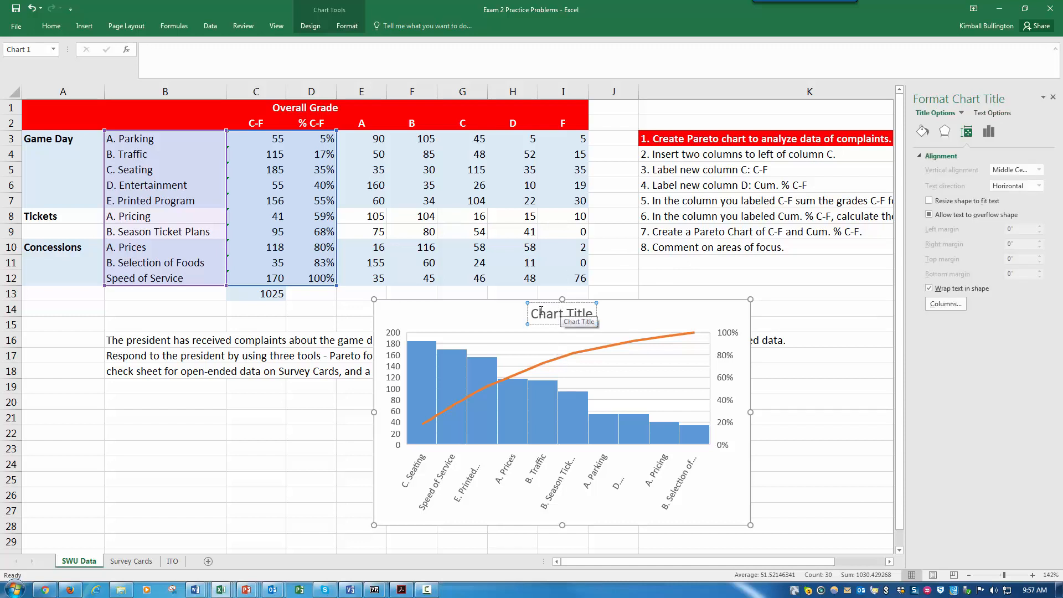
click(561, 313)
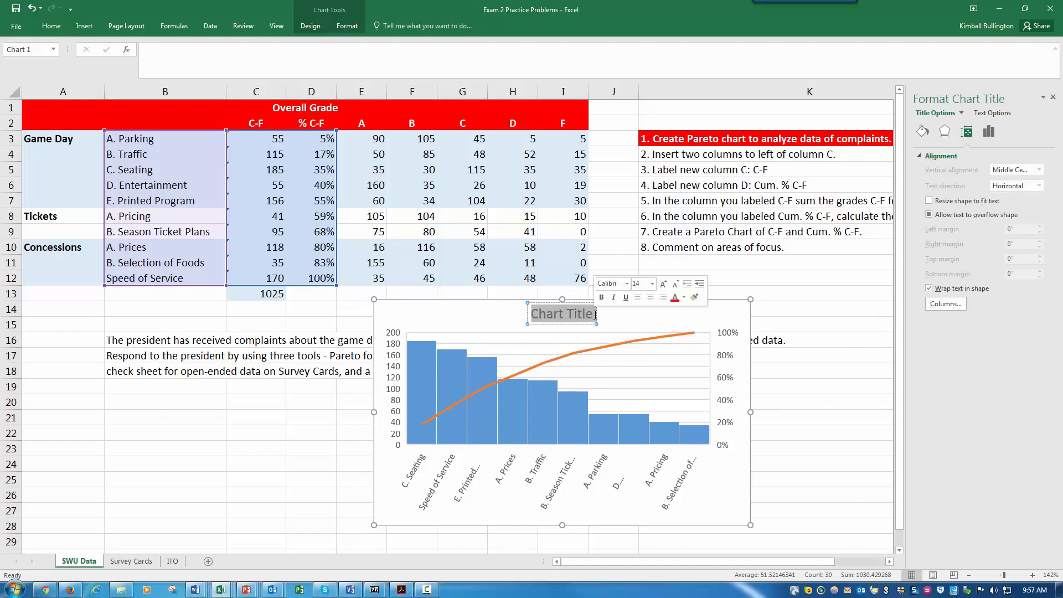
text(Pareto)
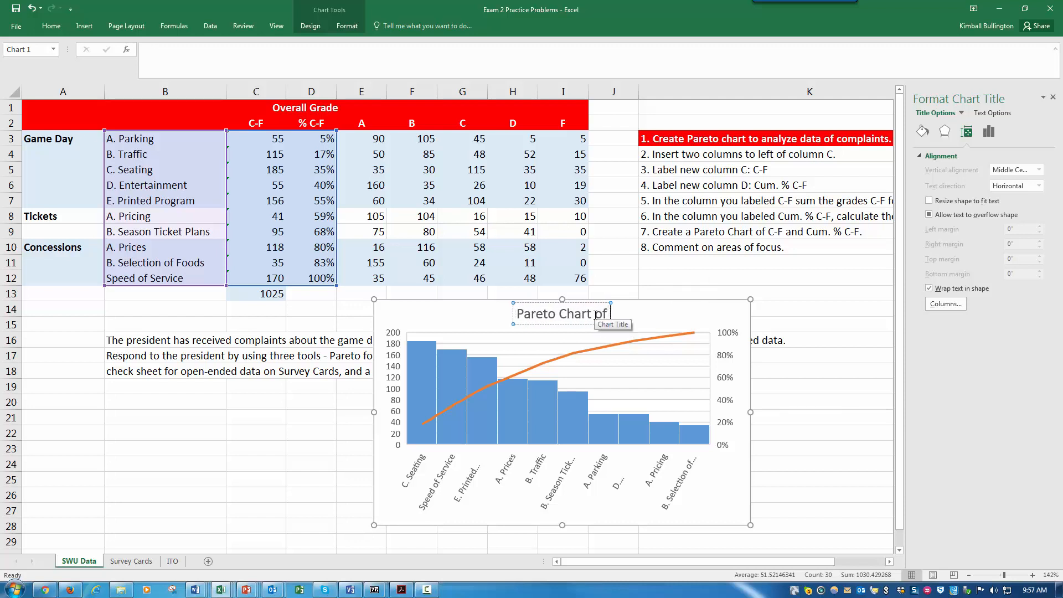
text(SWU)
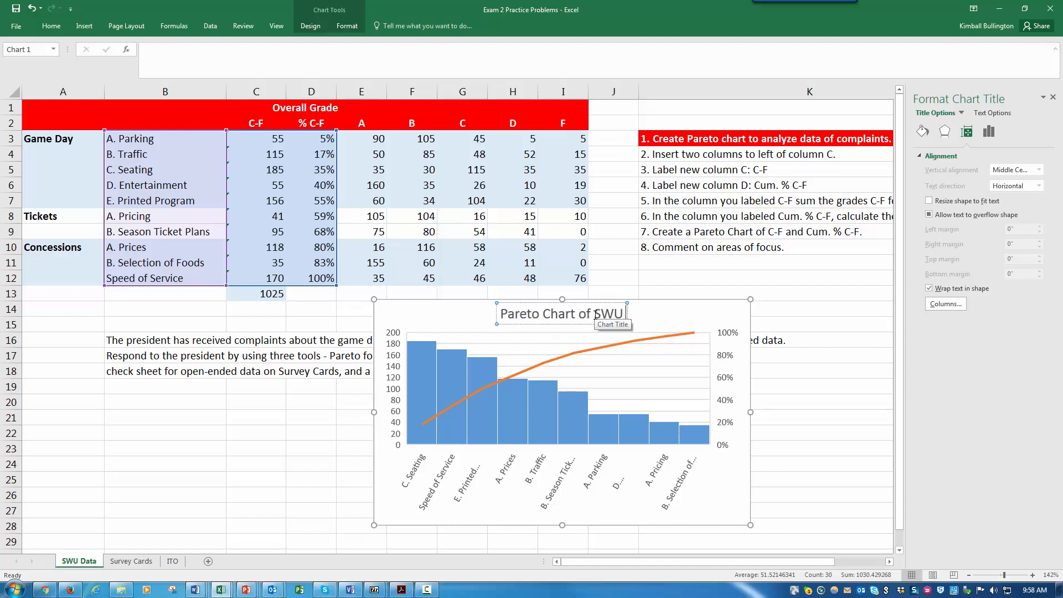
text(Complaints)
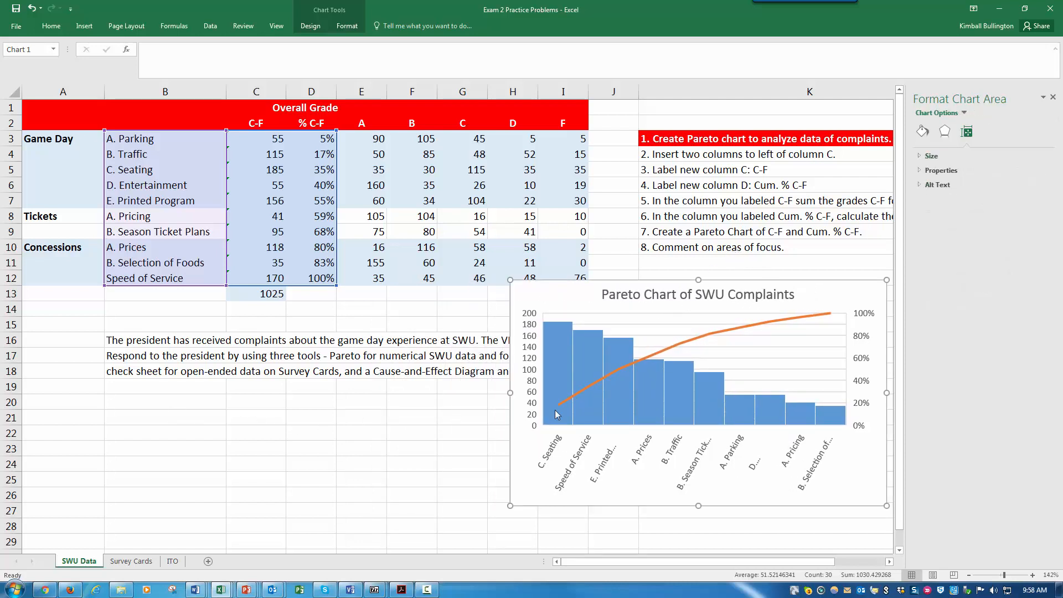
mouse_move(735, 340)
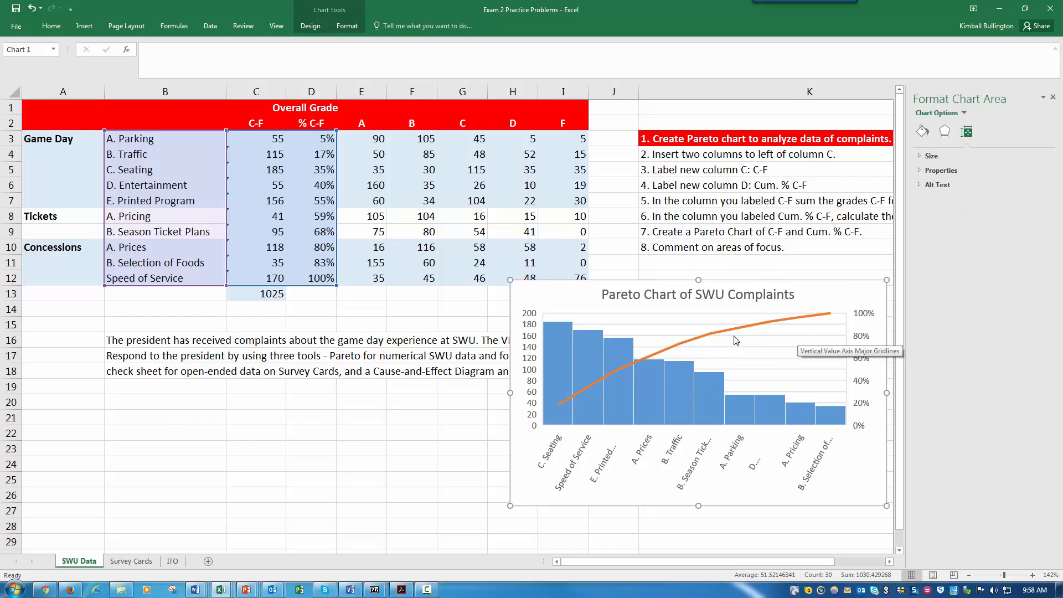
mouse_move(552, 386)
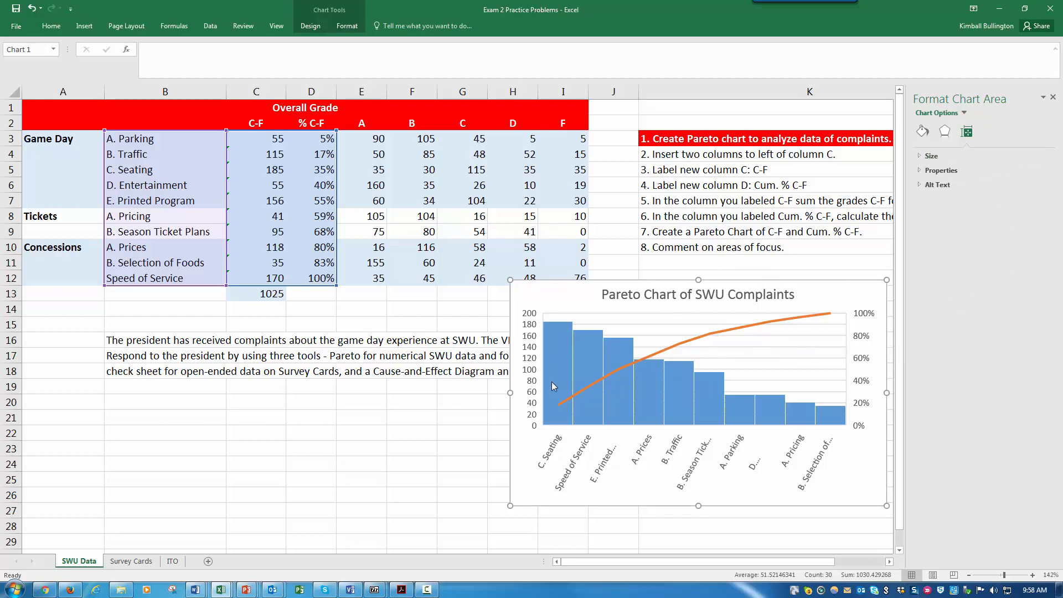
mouse_move(633, 350)
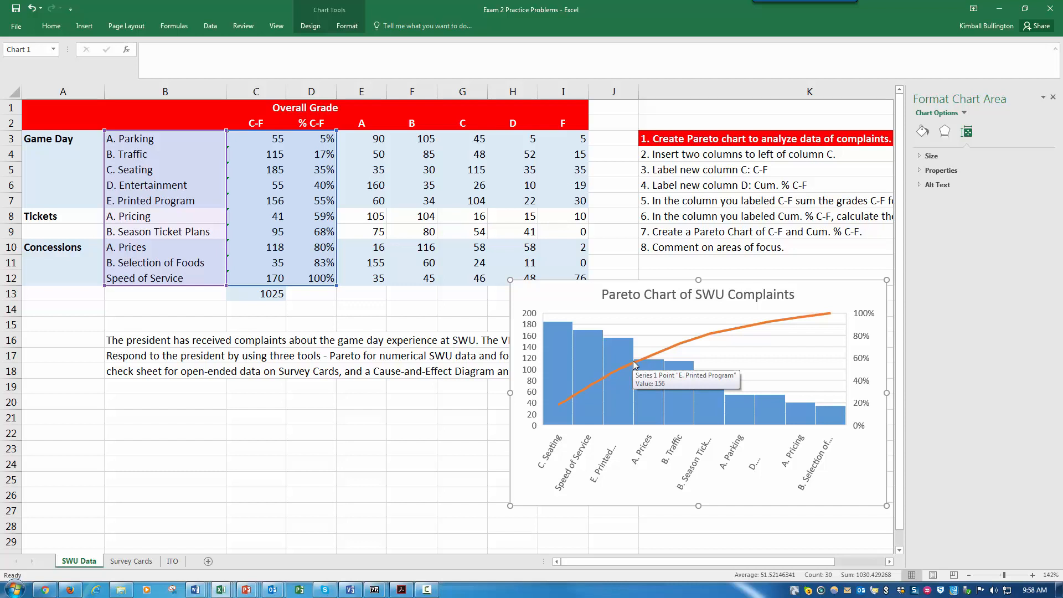
mouse_move(630, 357)
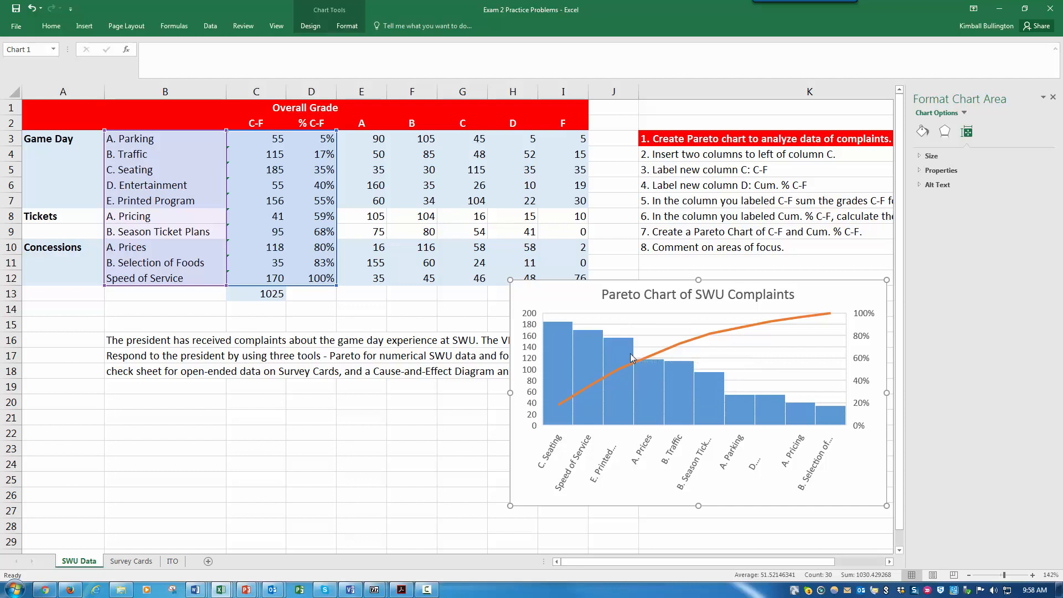
mouse_move(472, 371)
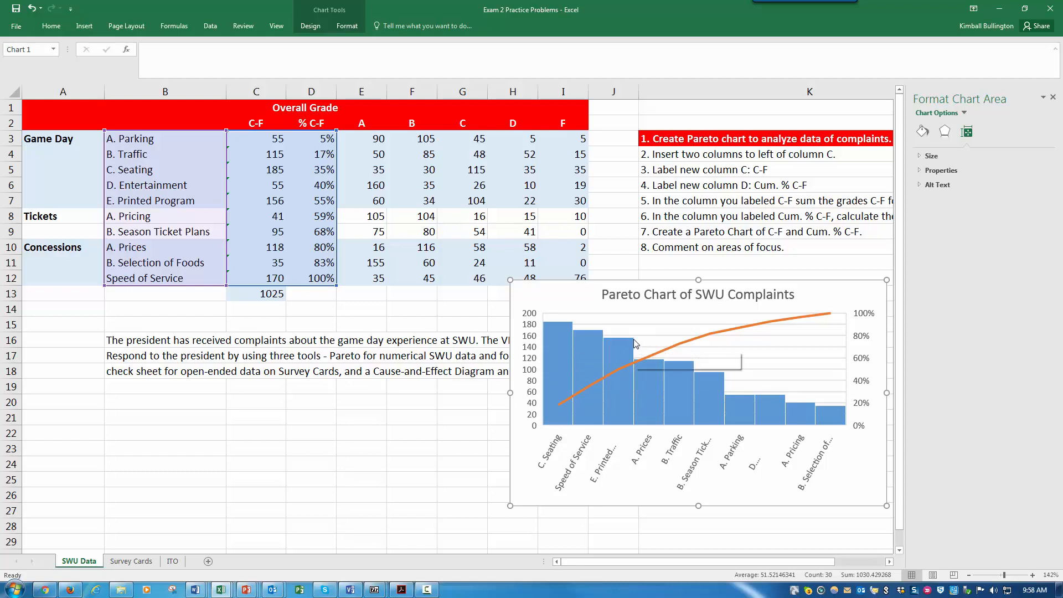
mouse_move(633, 367)
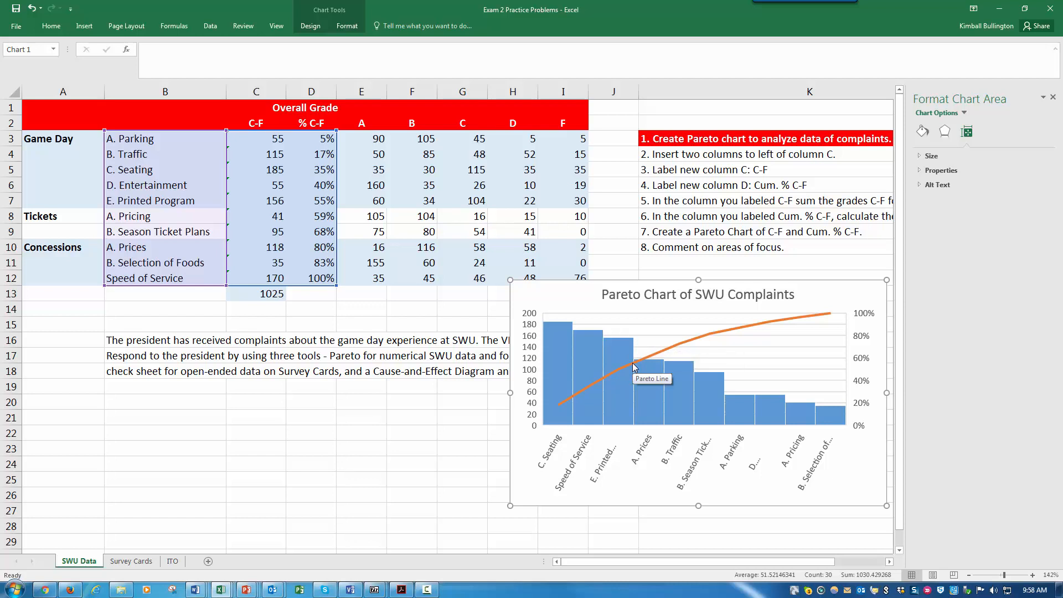
mouse_move(324, 185)
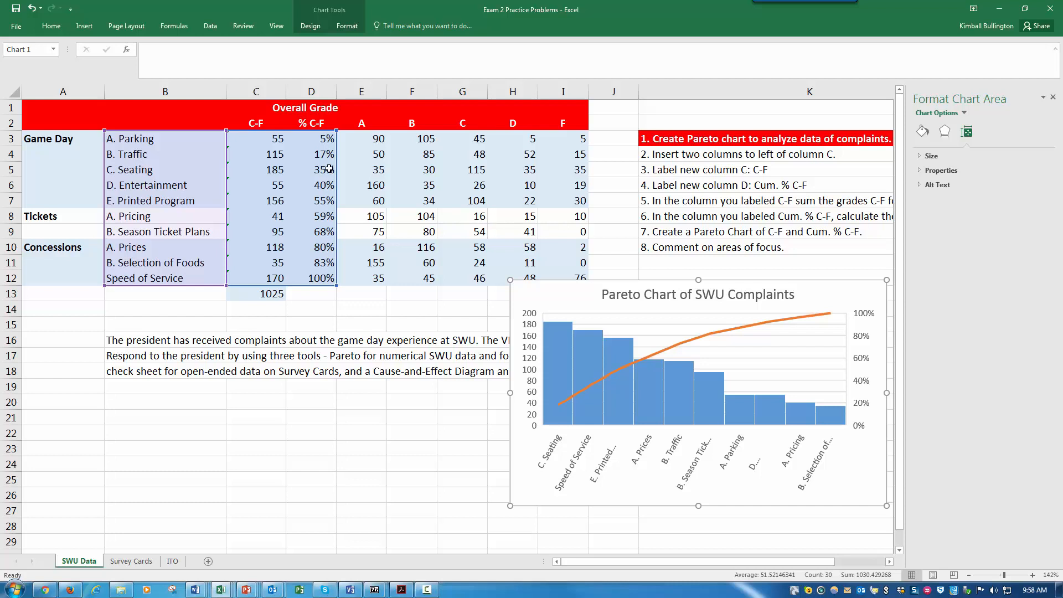
mouse_move(141, 409)
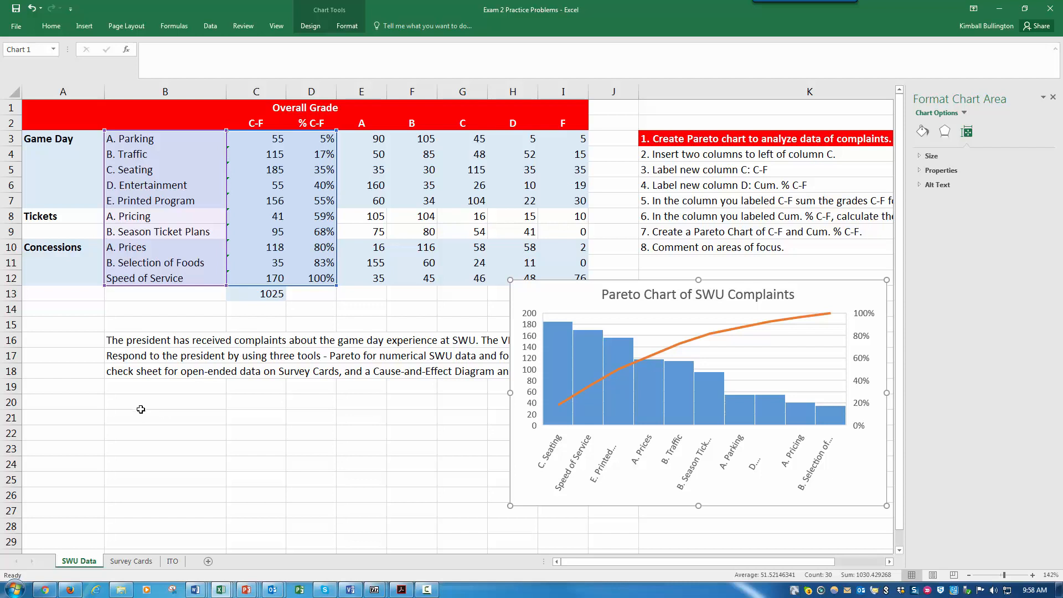
Step: Write in B20: Focus on the parking, traffic, and seating as a first step
click(164, 401)
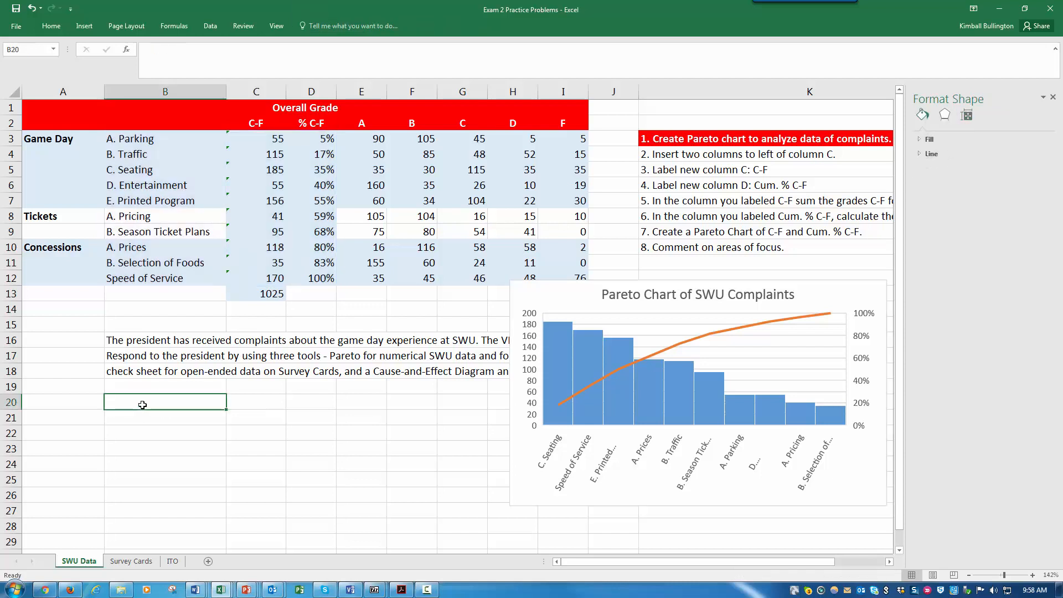
text(Focus on)
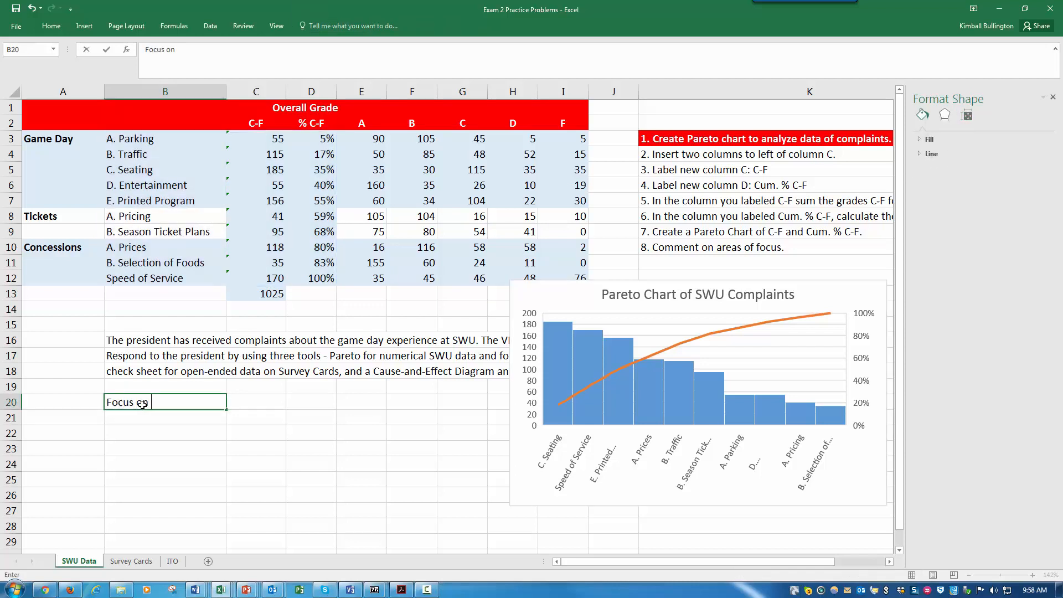
text(the parking,)
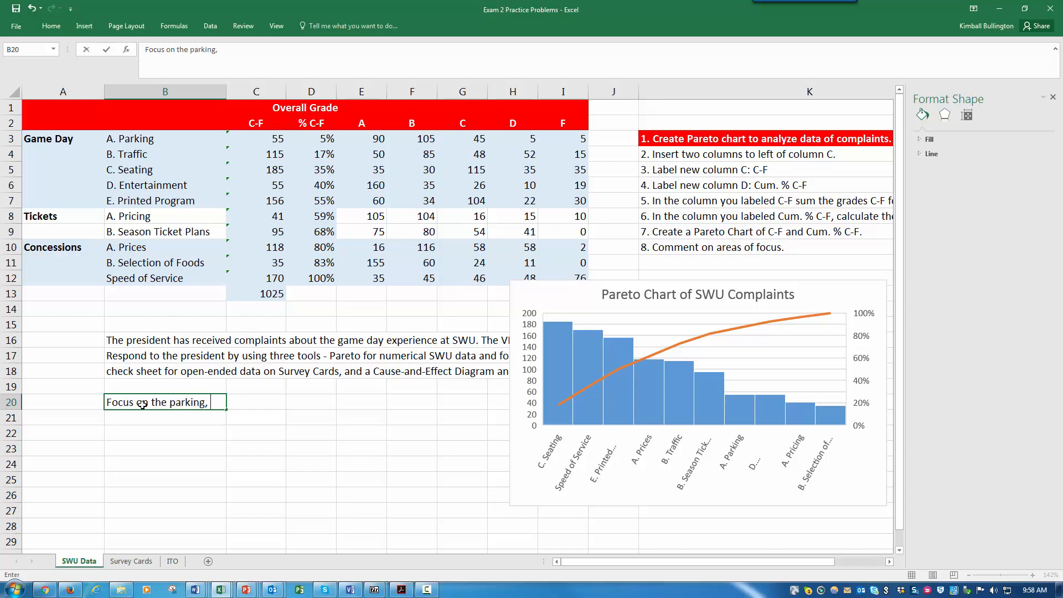
text(traffi)
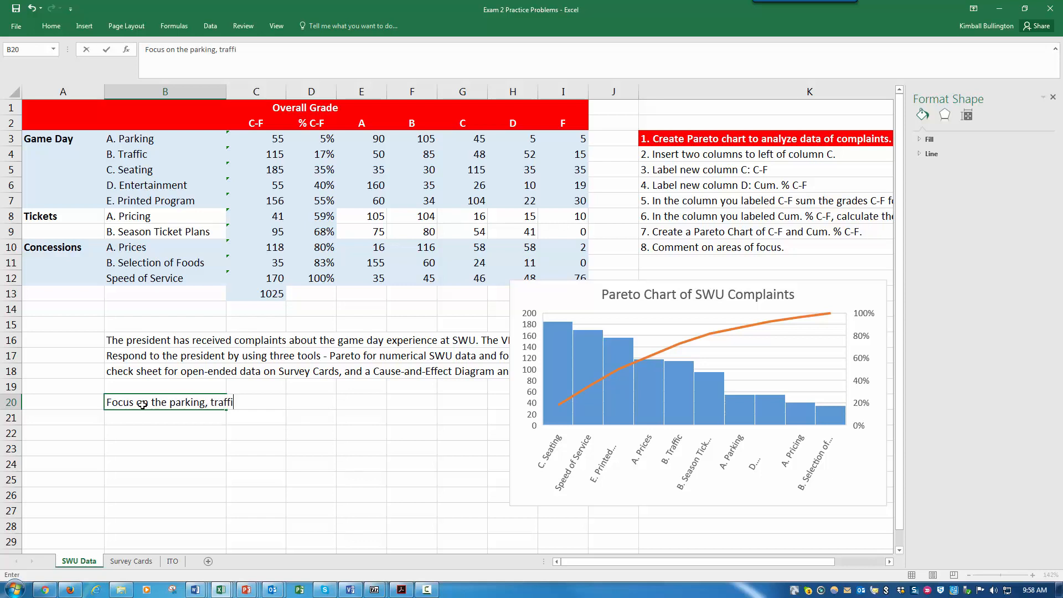
text(c, and sea)
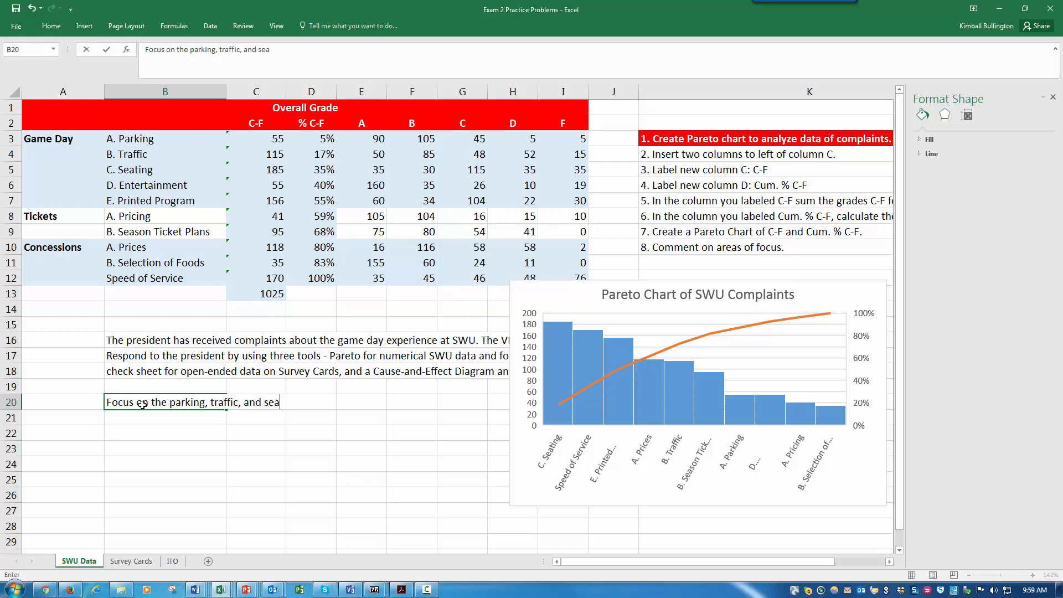
text(ting)
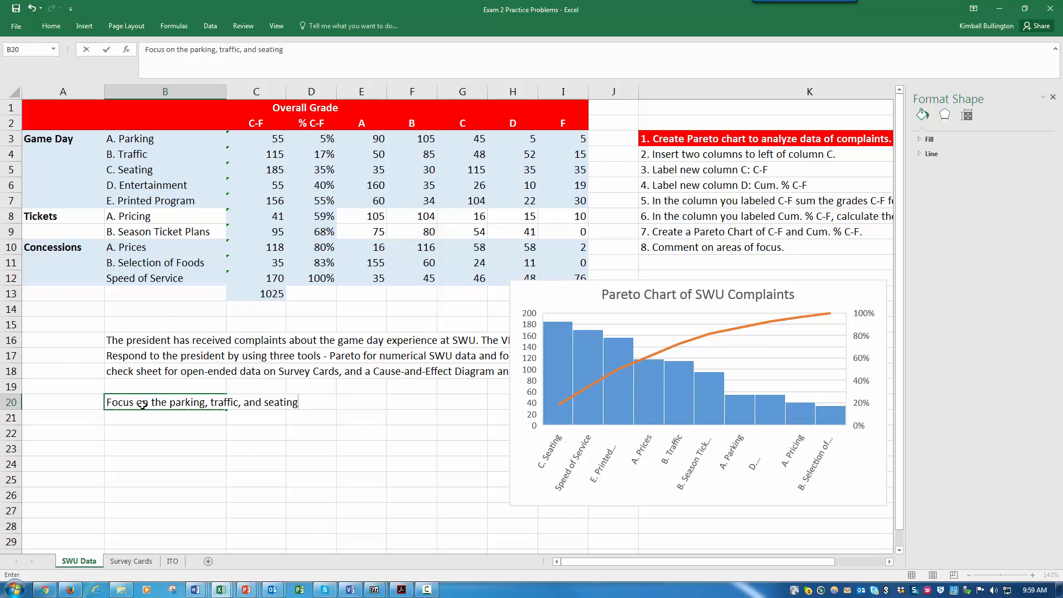
text(as a f)
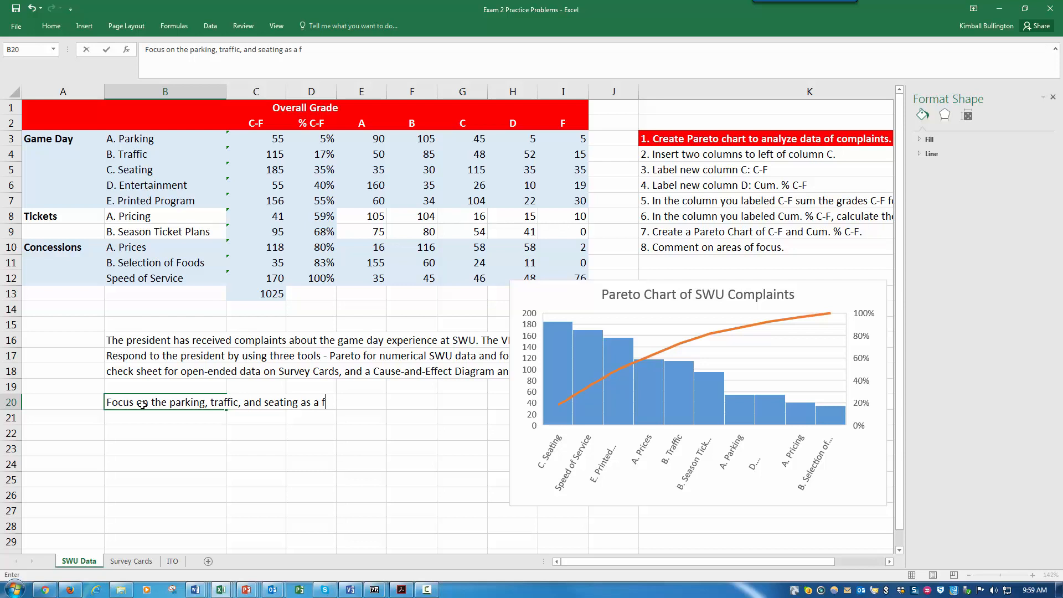
text(irst step.)
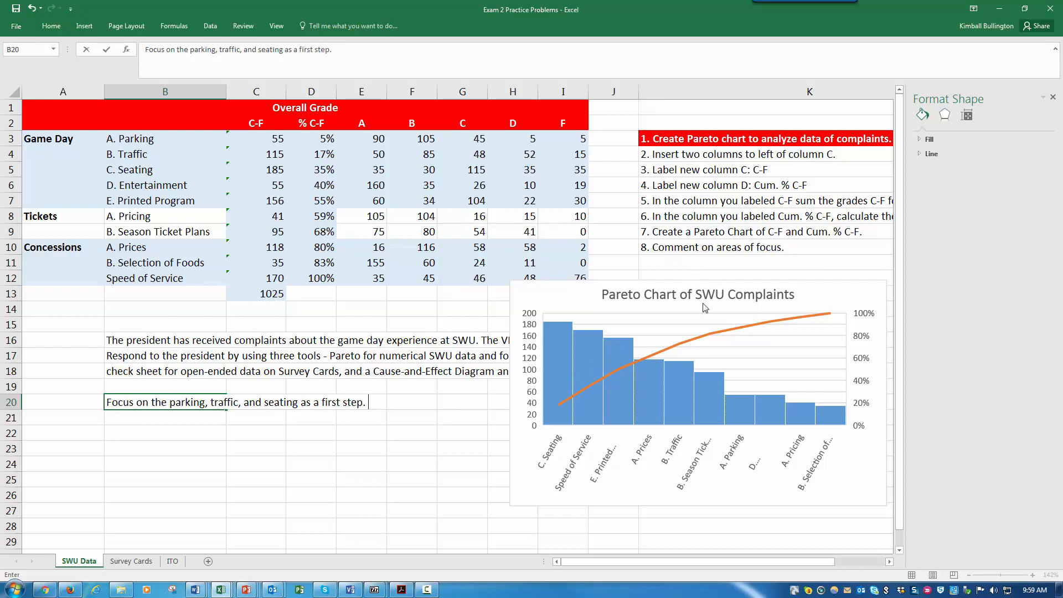
click(462, 479)
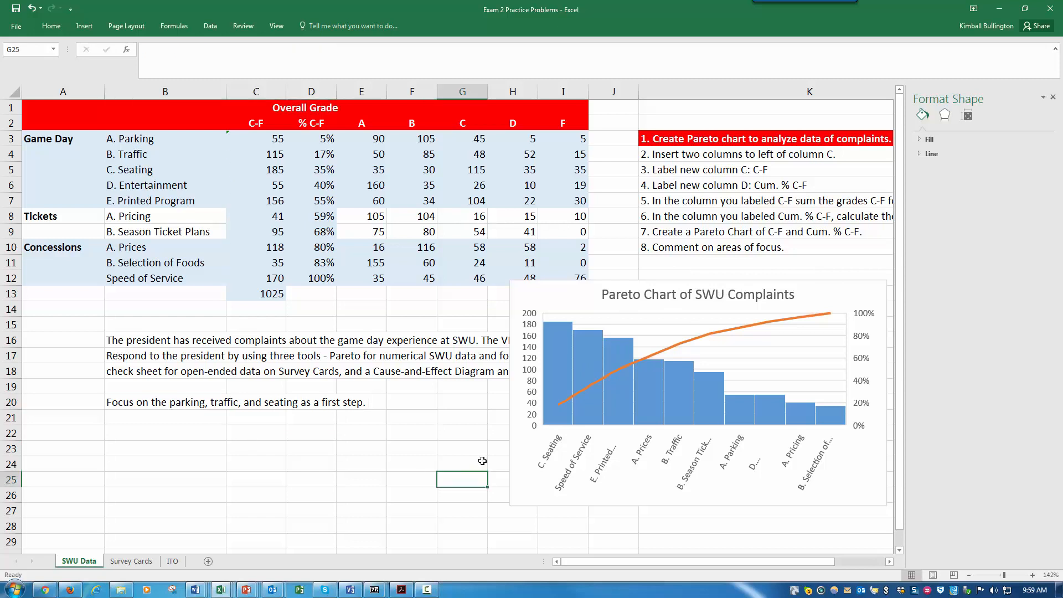